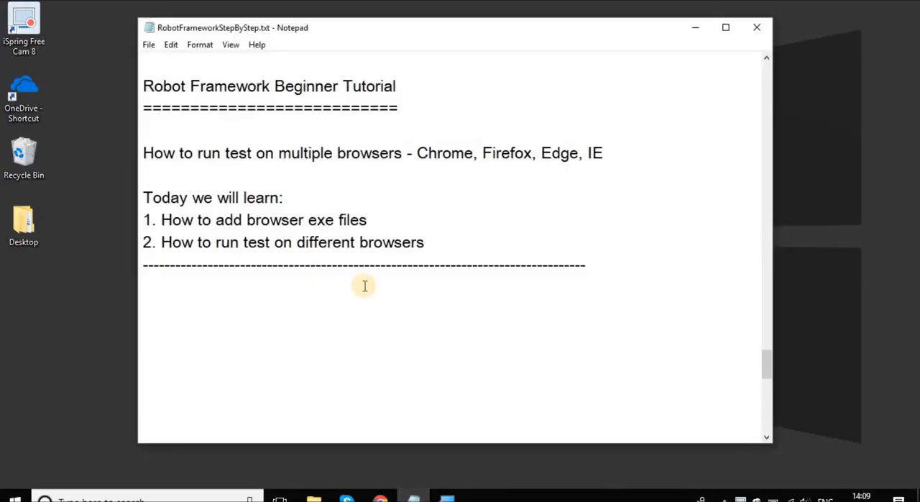
mouse_move(362, 153)
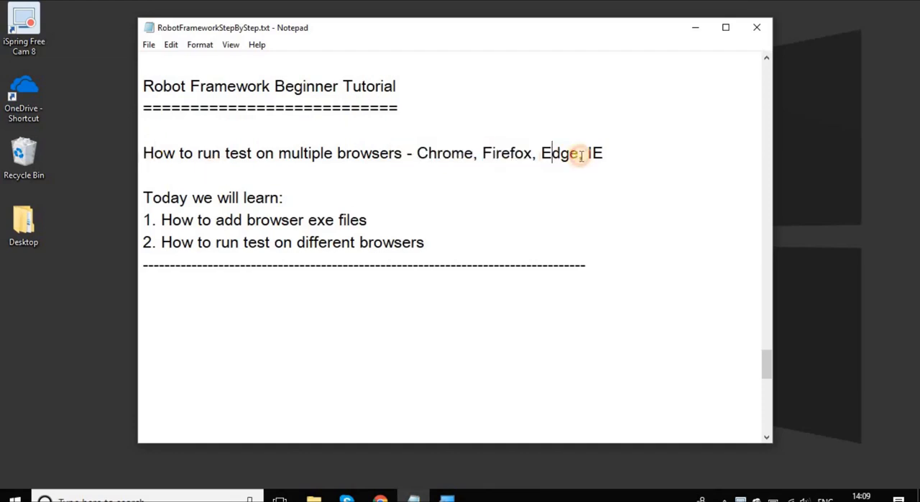
- Review the Notepad notes about IE and adding browser exe files to PATH
double_click(596, 152)
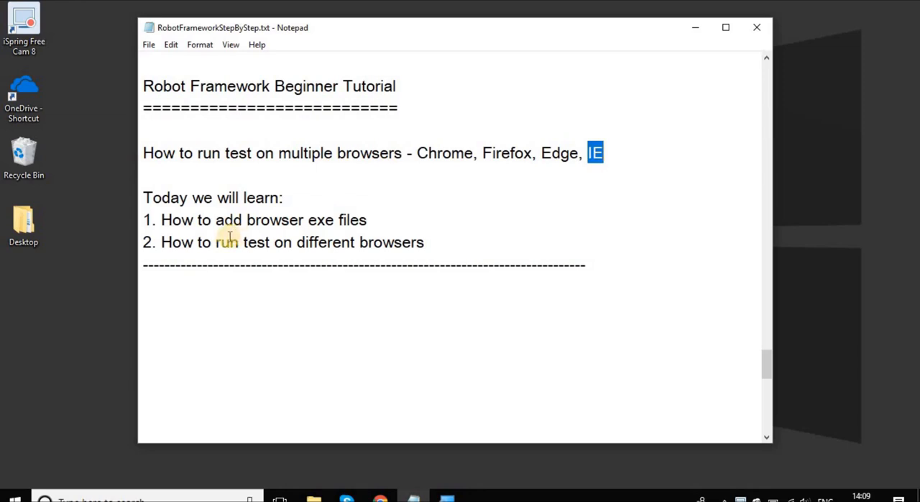
drag(167, 220, 342, 220)
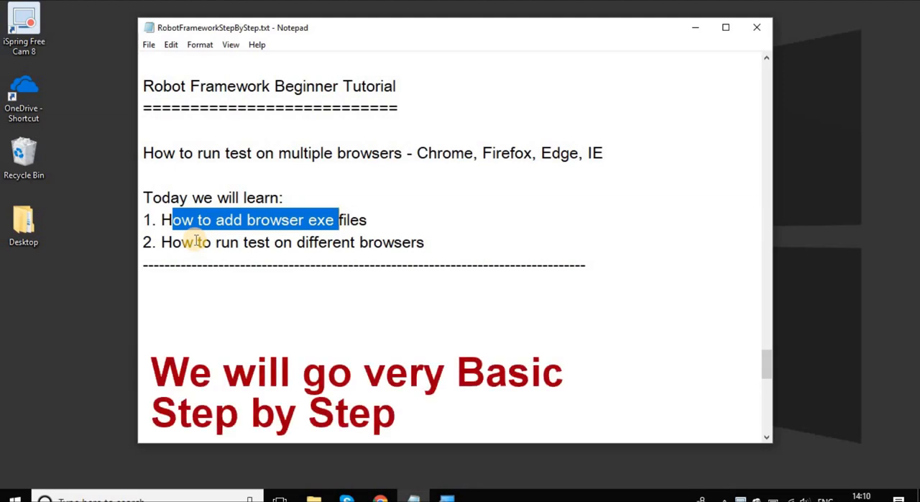
scroll(up, 3)
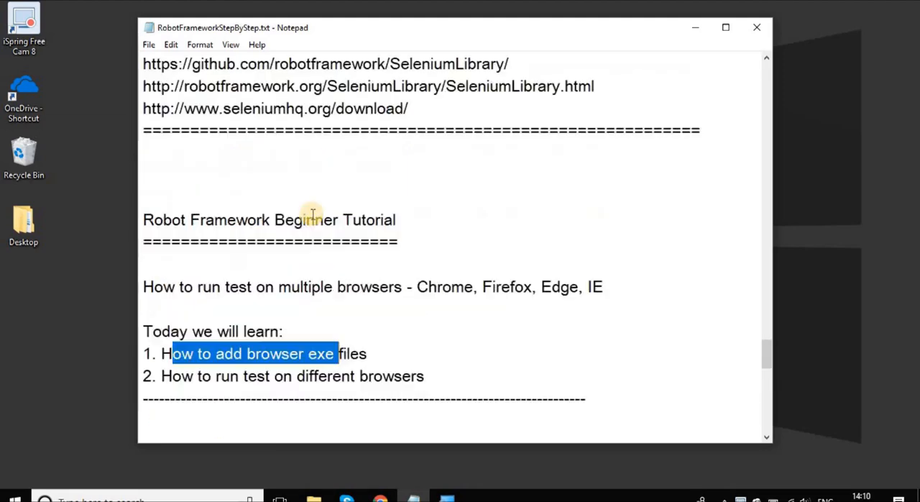
scroll(down, 3)
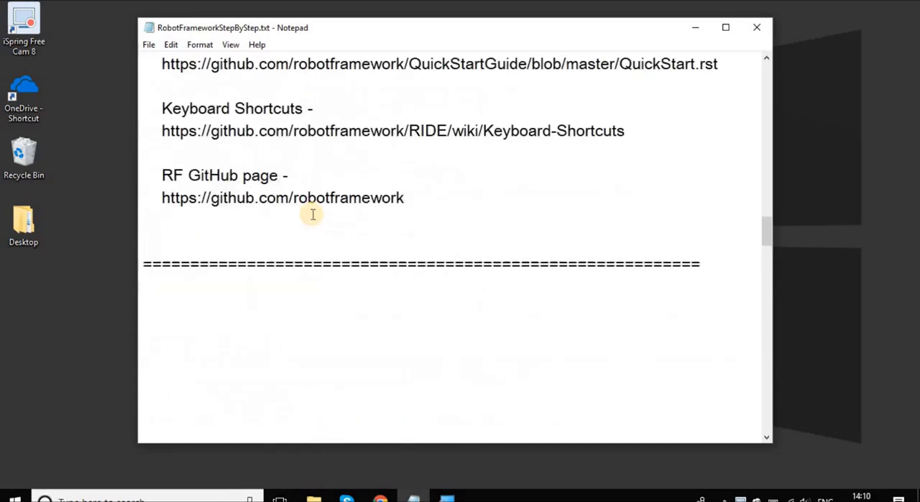
scroll(up, 3)
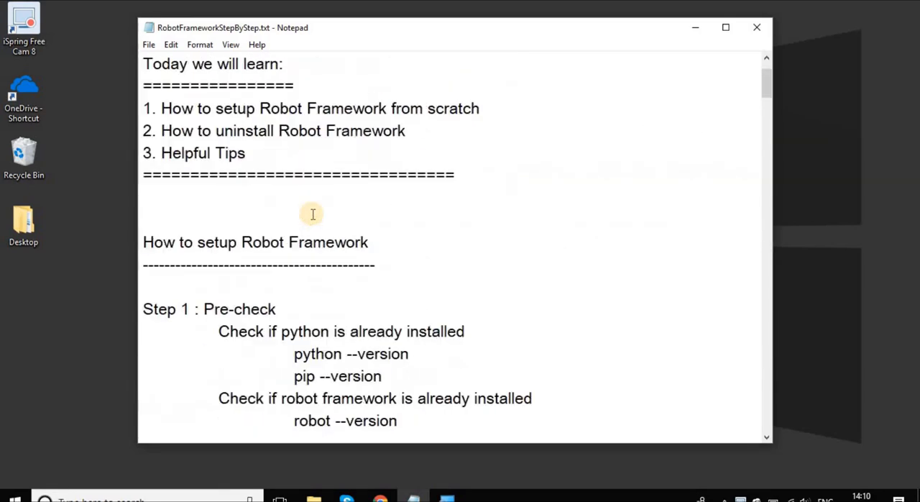
scroll(down, 3)
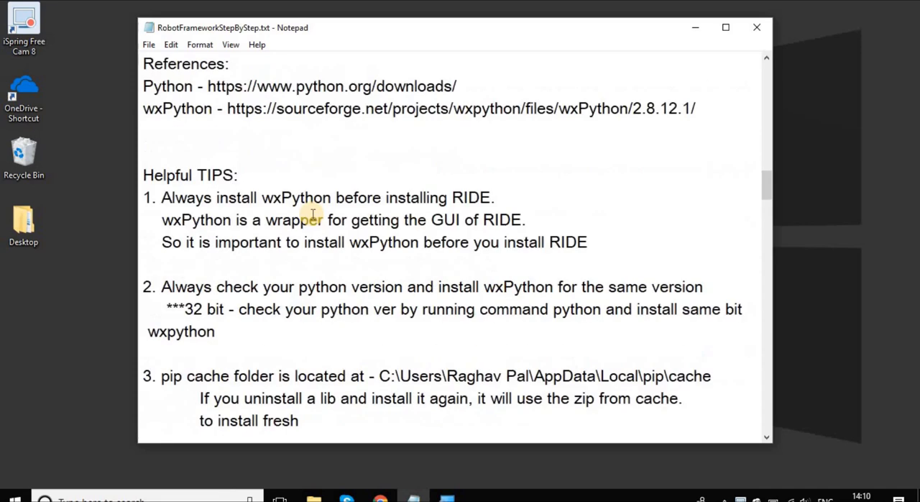
scroll(up, 3)
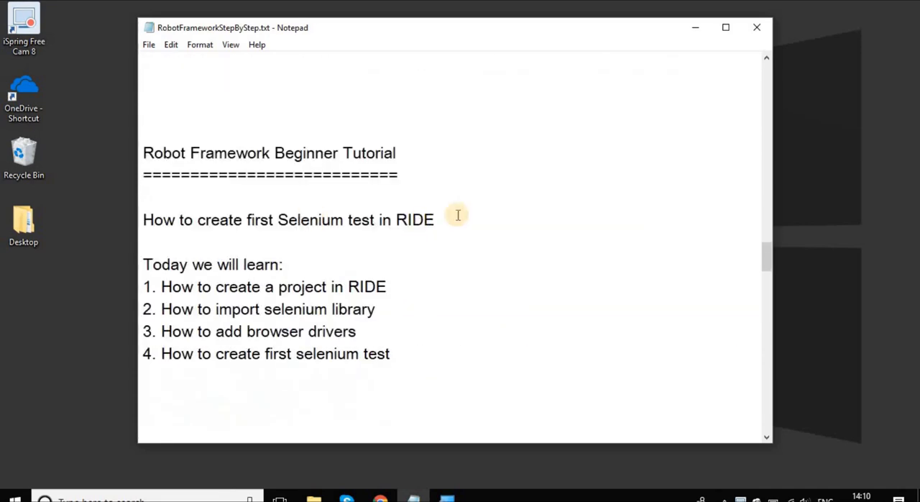
scroll(down, 3)
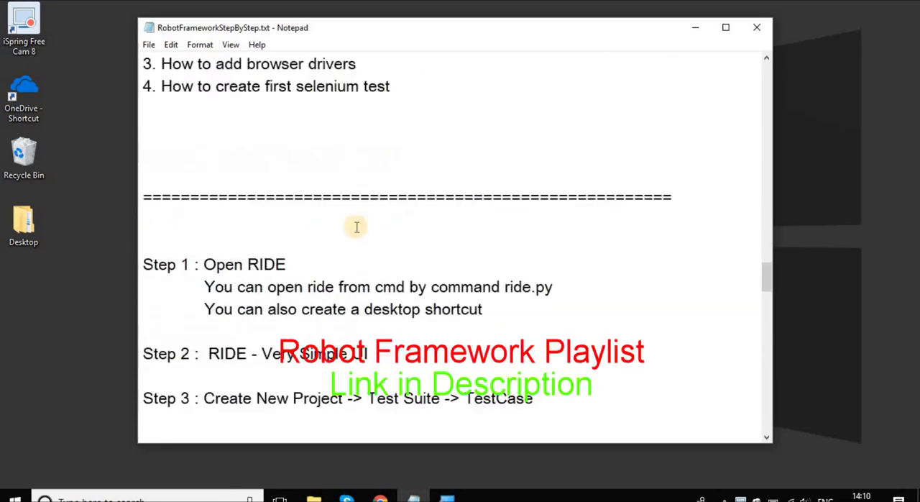
scroll(up, 3)
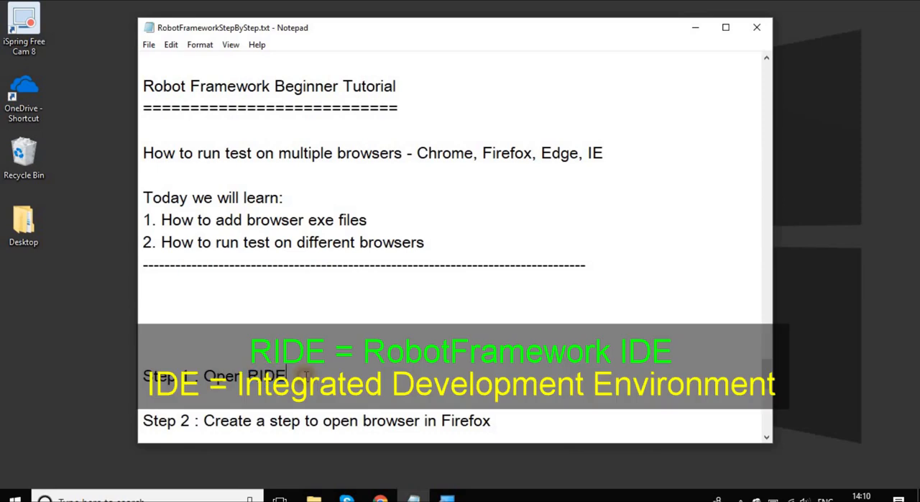
- Launch RIDE from Command Prompt with the ride.py command
click(13, 497)
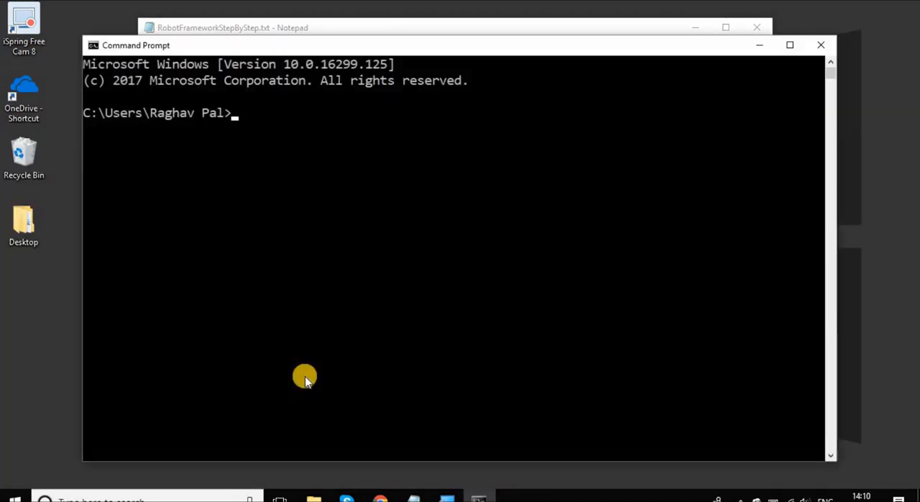
text(ridy)
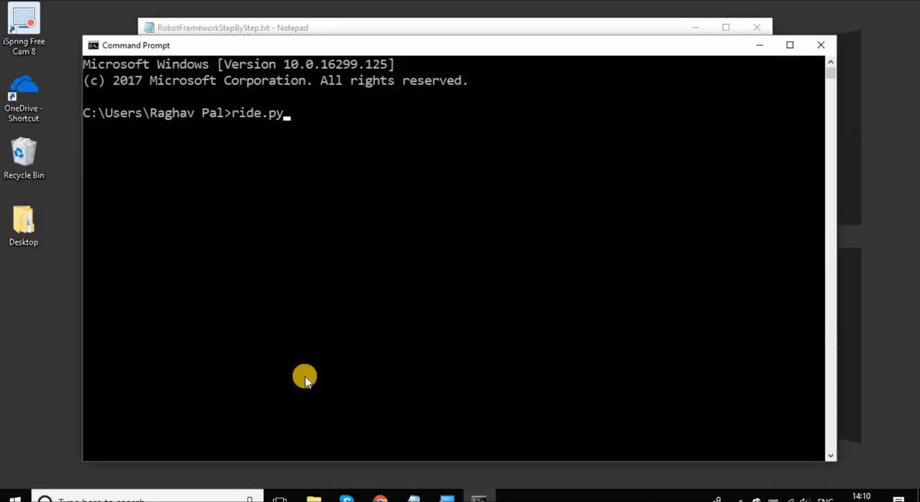
key(Return)
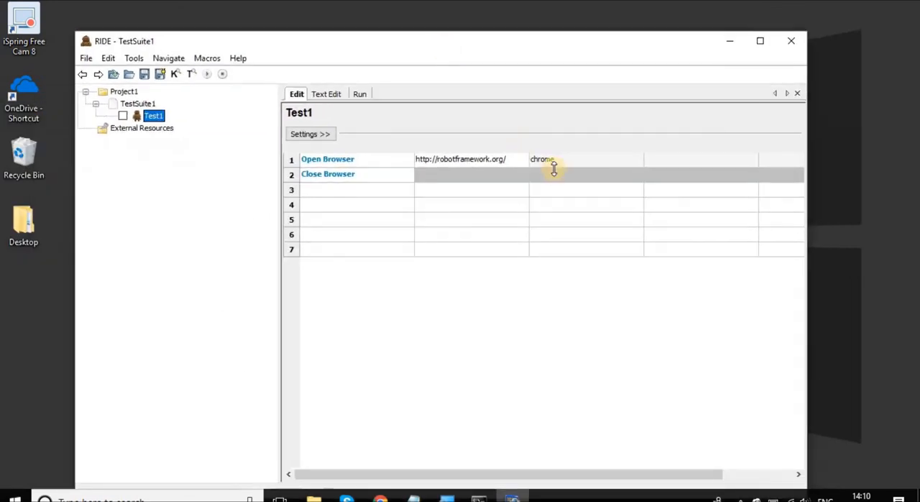
- Run Test1 with chrome opening robotframework.org, confirm PASS, and return to editing
click(585, 158)
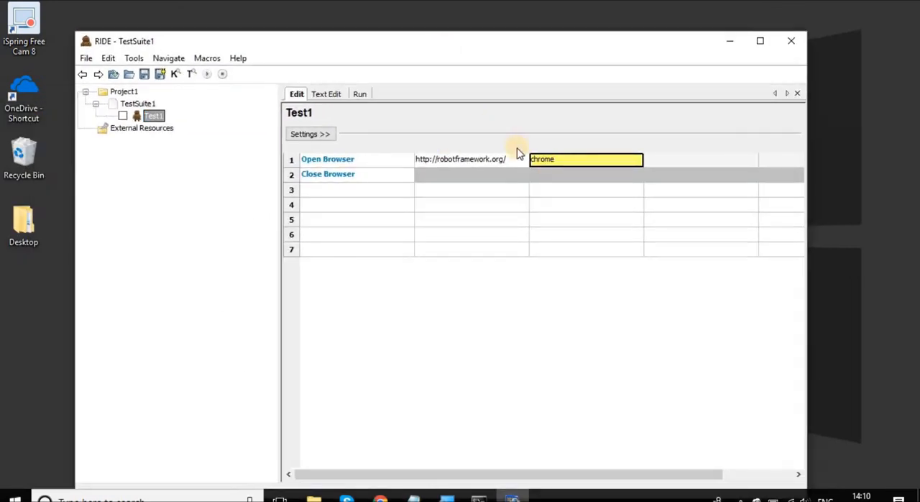
mouse_move(332, 118)
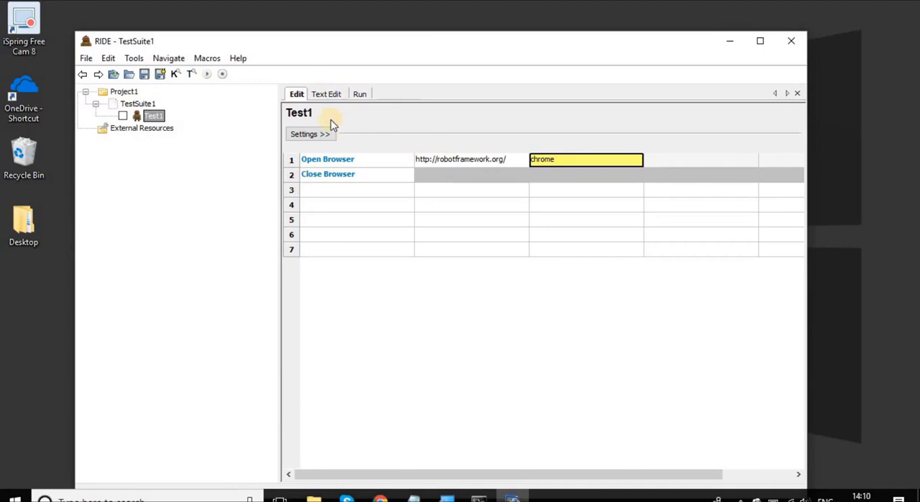
click(359, 93)
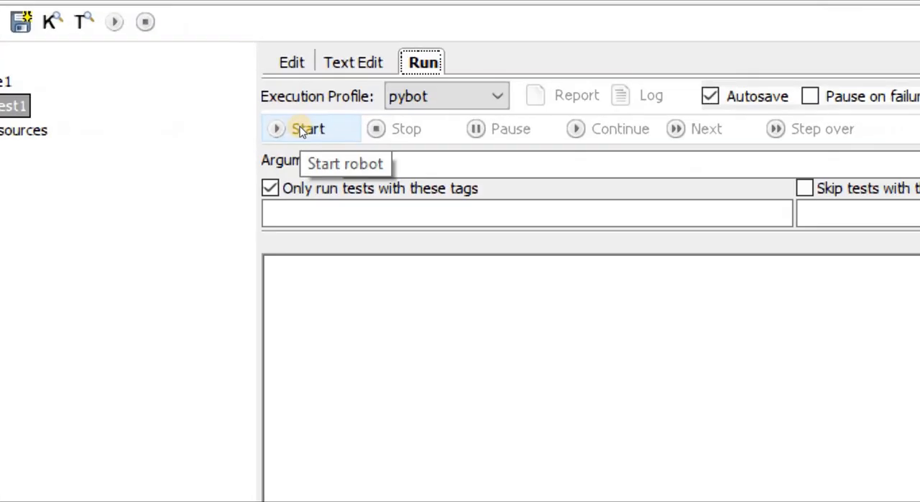
click(308, 128)
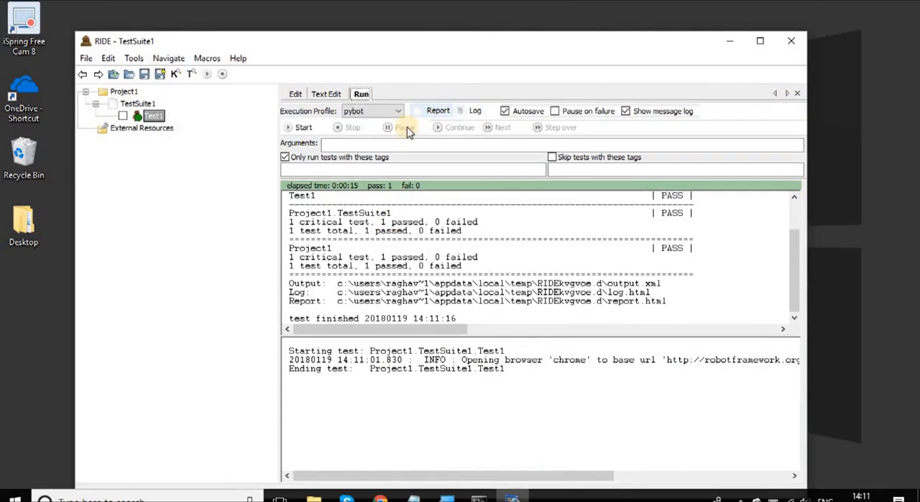
click(297, 94)
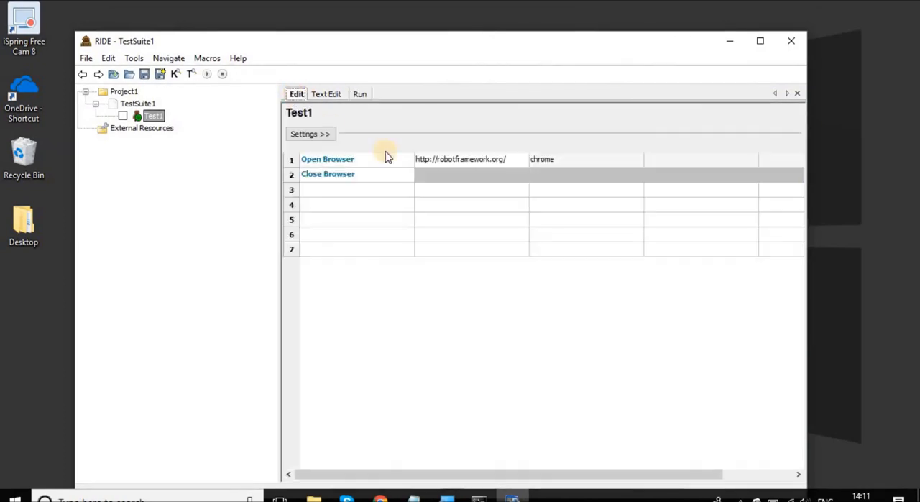
- Change the Open Browser argument to firefox and rerun Test1, which fails on geckodriver
click(561, 158)
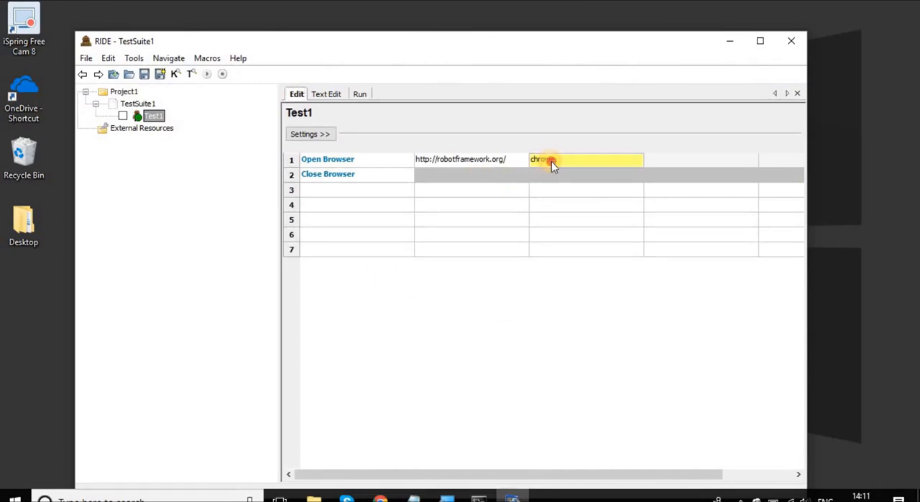
text(fire)
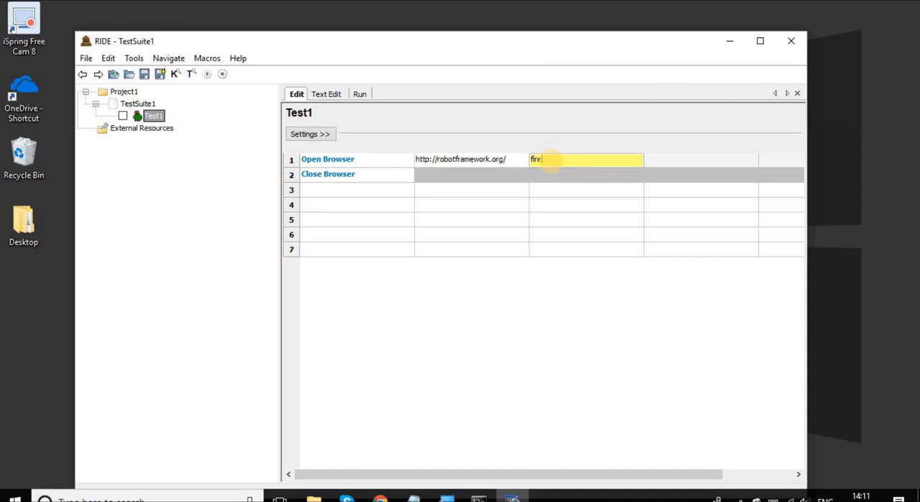
text(fox)
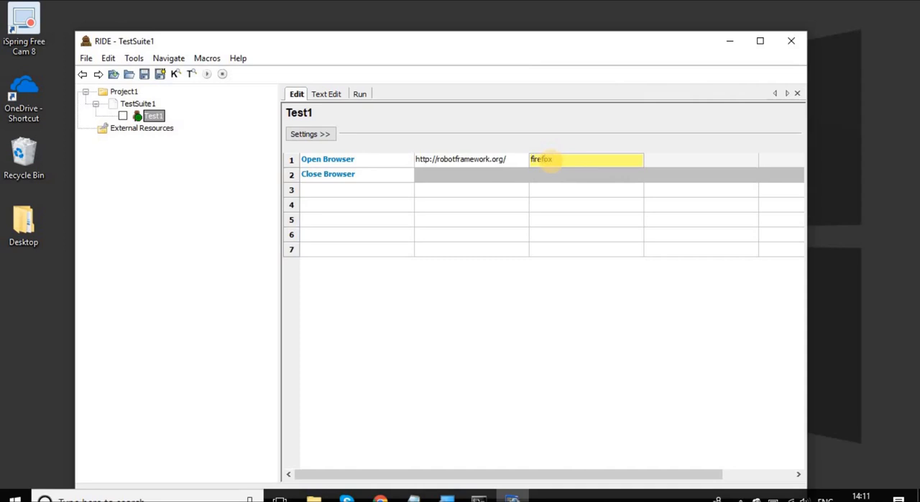
click(359, 94)
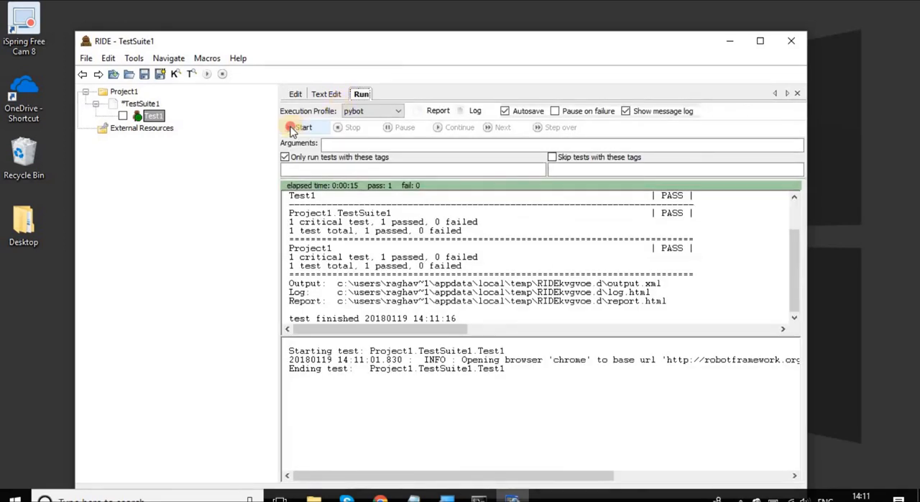
click(301, 126)
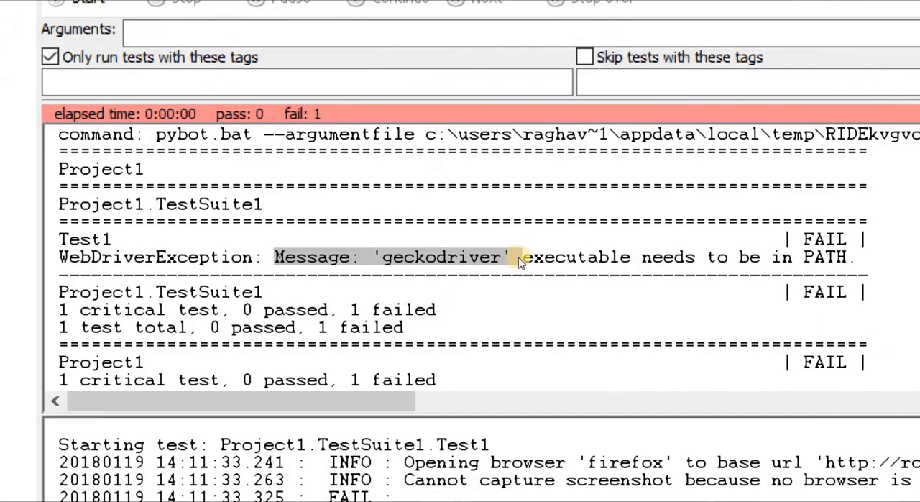
mouse_move(664, 266)
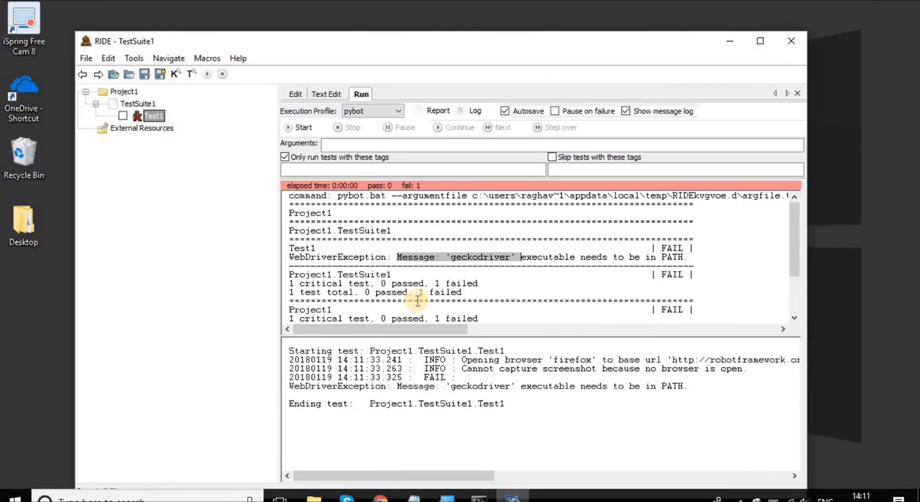
mouse_move(386, 475)
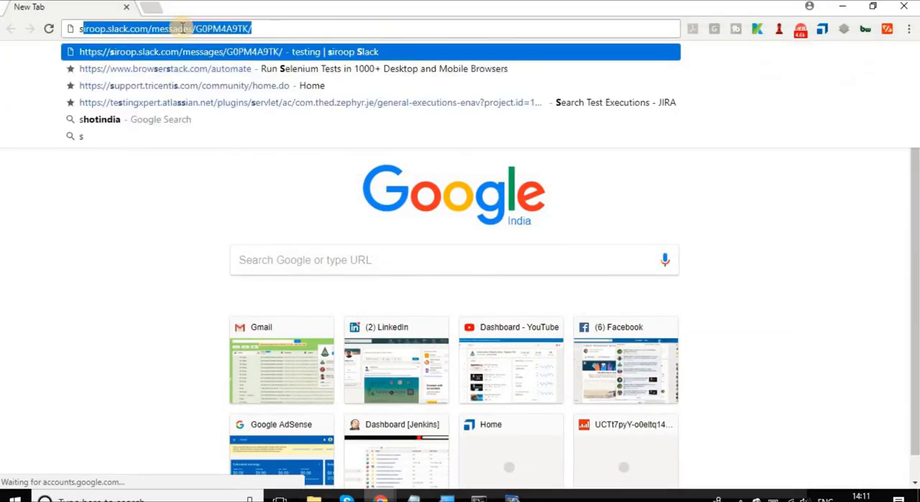
- From seleniumhq.org downloads, follow the Mozilla GeckoDriver 0.19.0 third-party driver link
text(seleniumhq.org)
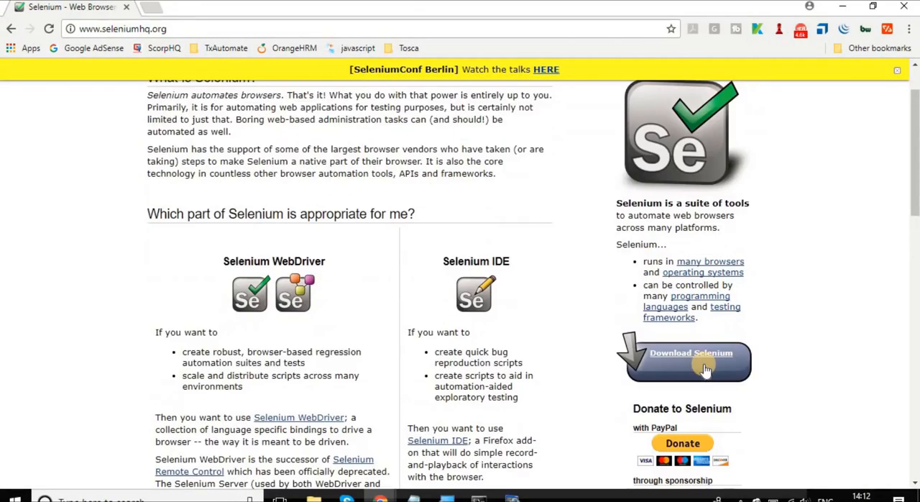
click(690, 352)
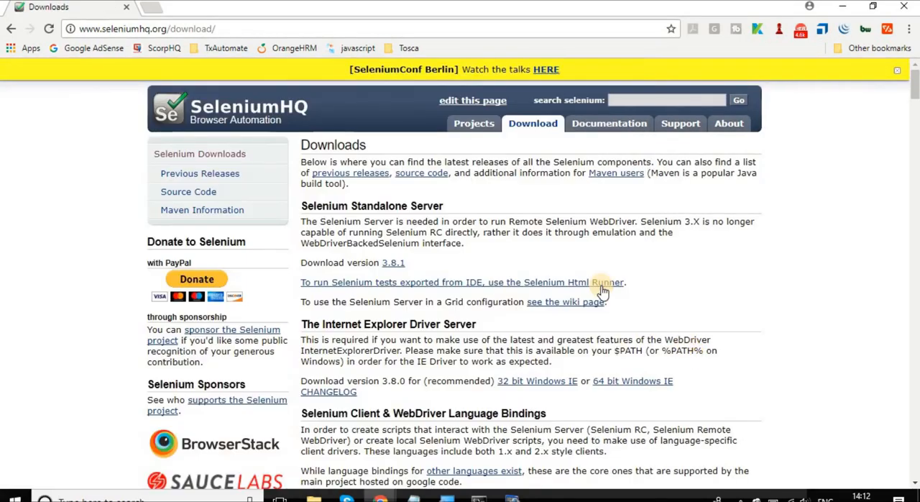
scroll(down, 3)
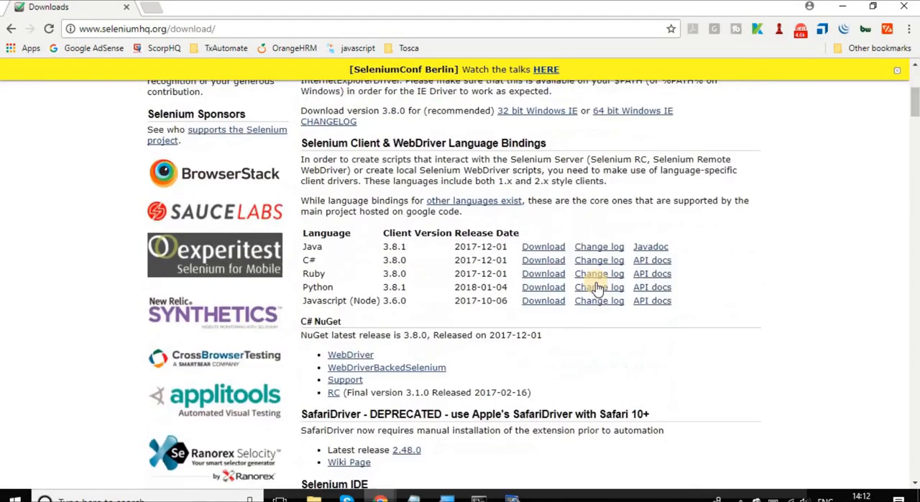
scroll(down, 3)
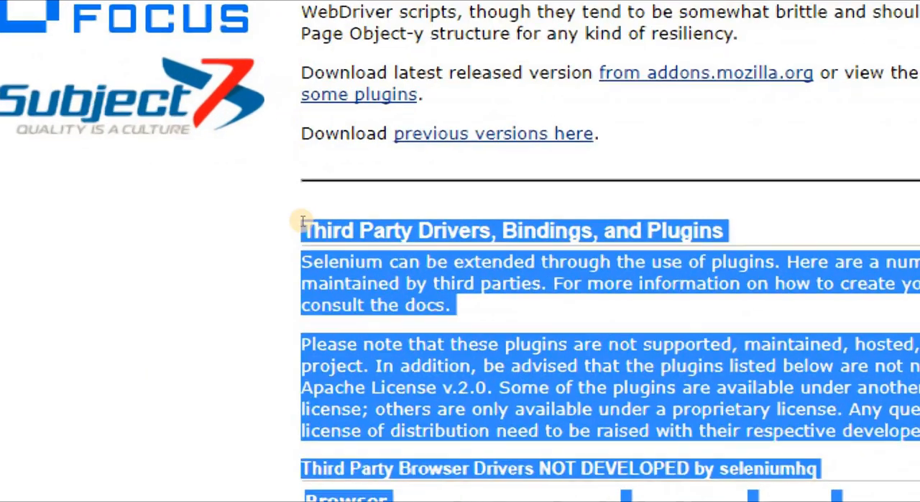
mouse_move(549, 228)
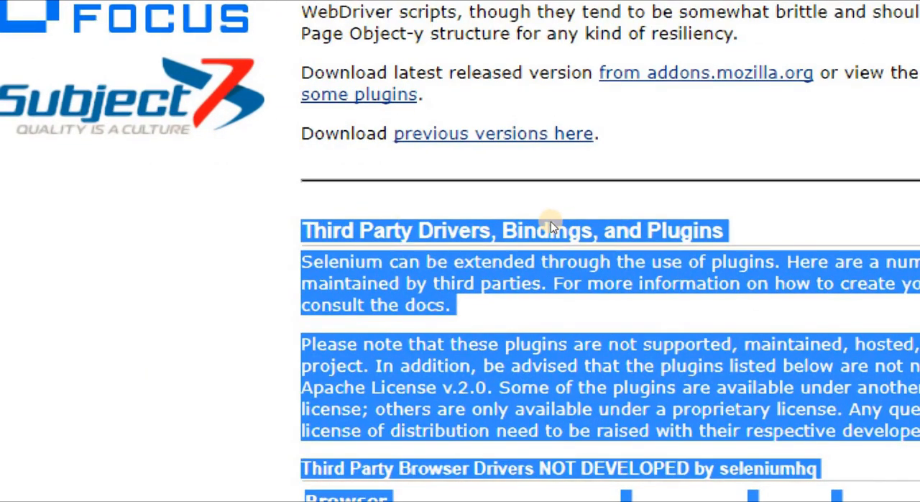
scroll(down, 3)
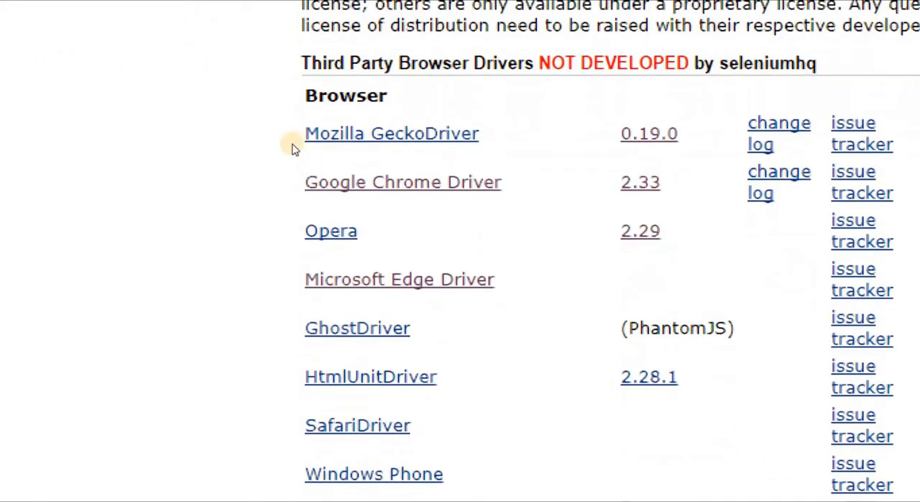
mouse_move(320, 216)
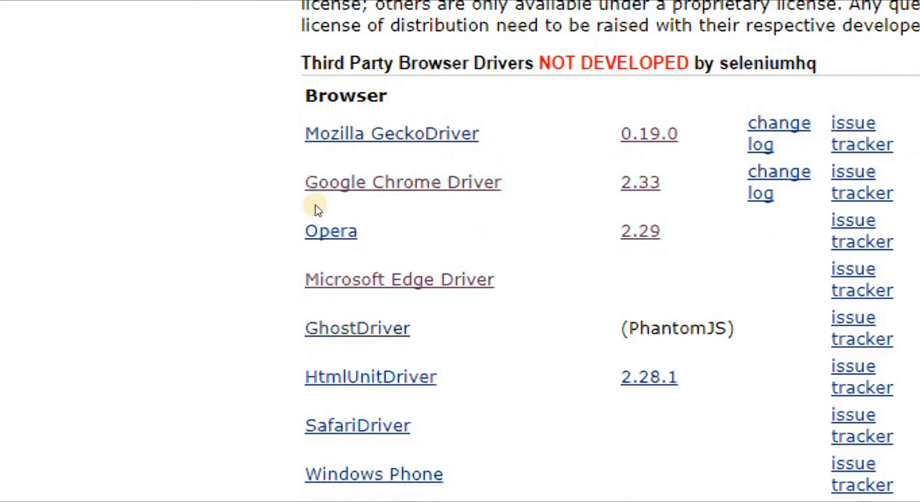
mouse_move(357, 182)
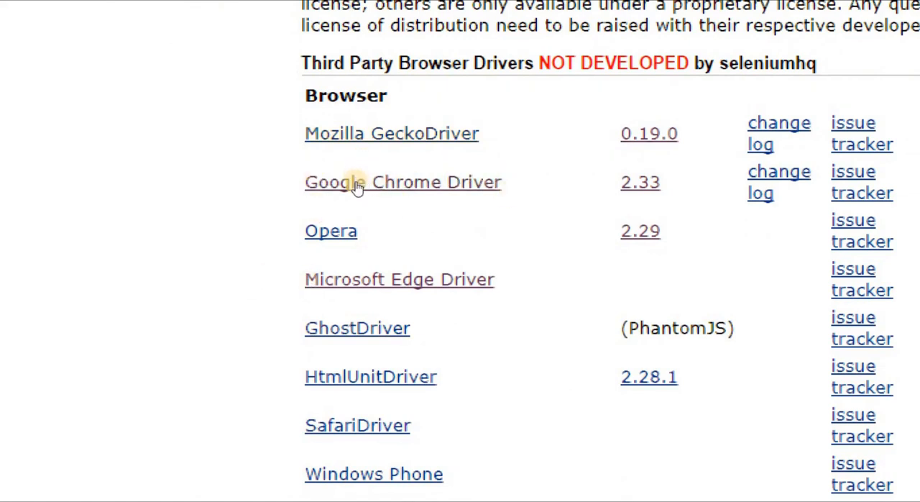
mouse_move(351, 256)
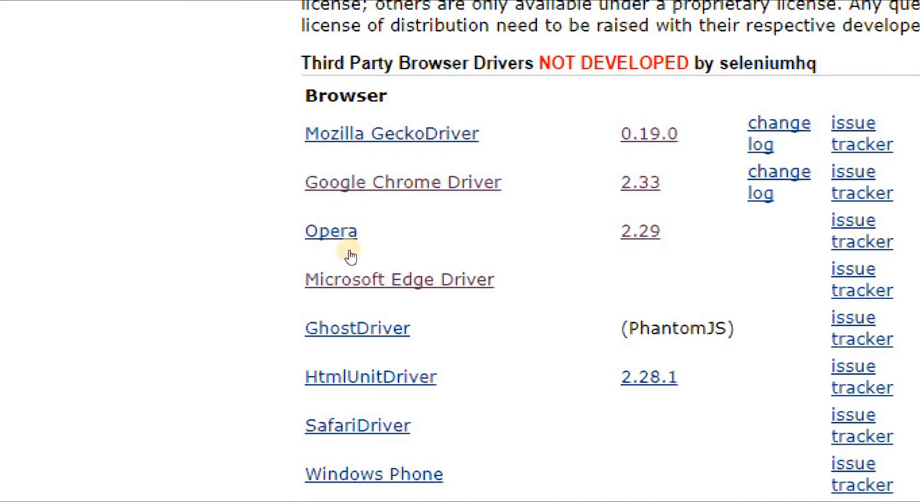
scroll(down, 3)
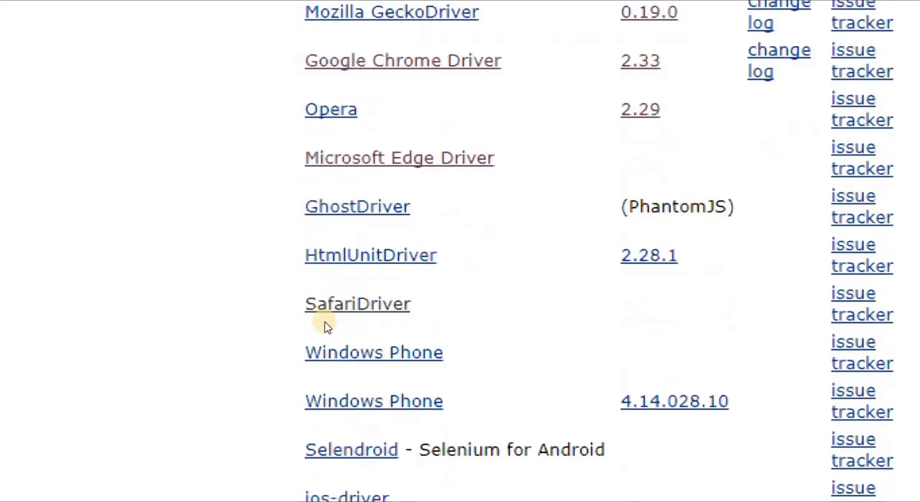
scroll(up, 3)
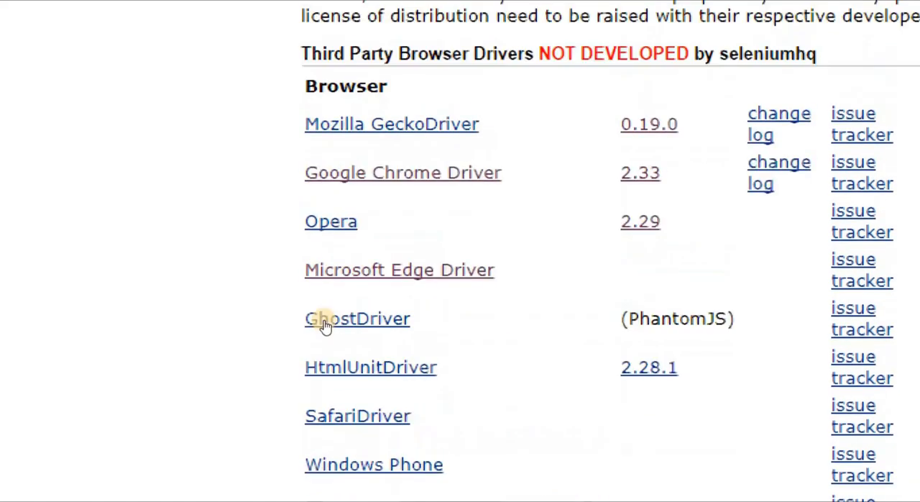
scroll(up, 3)
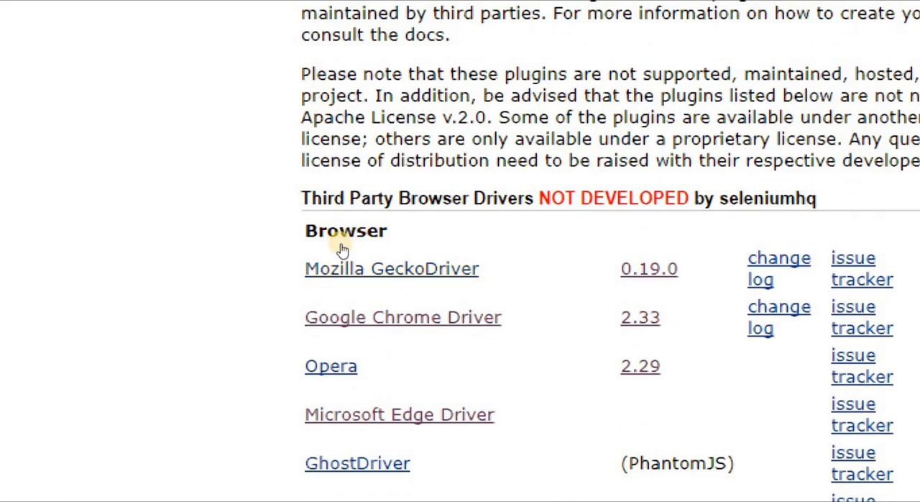
mouse_move(478, 248)
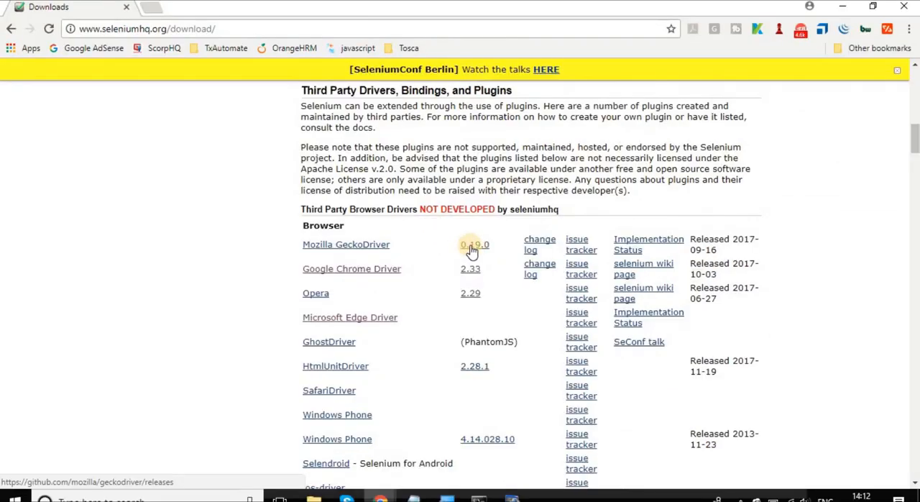
click(474, 245)
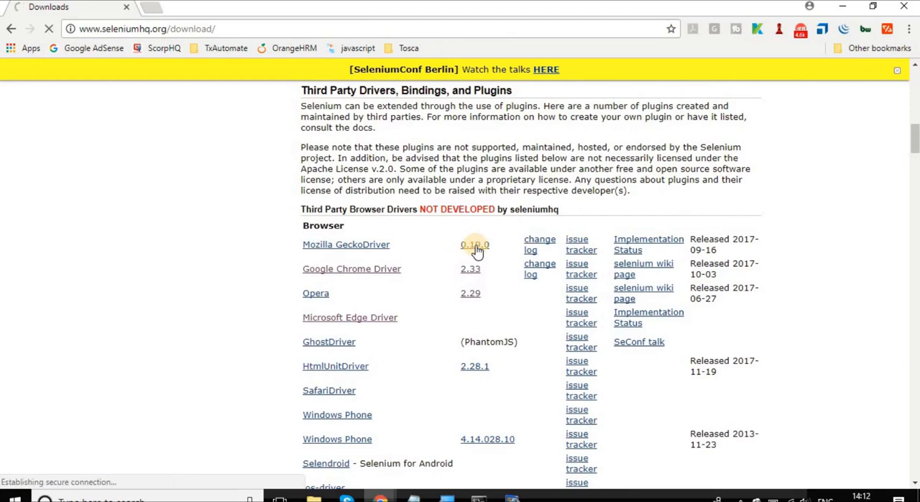
- Show the geckodriver v0.19.1 release assets on the GitHub releases page
click(474, 244)
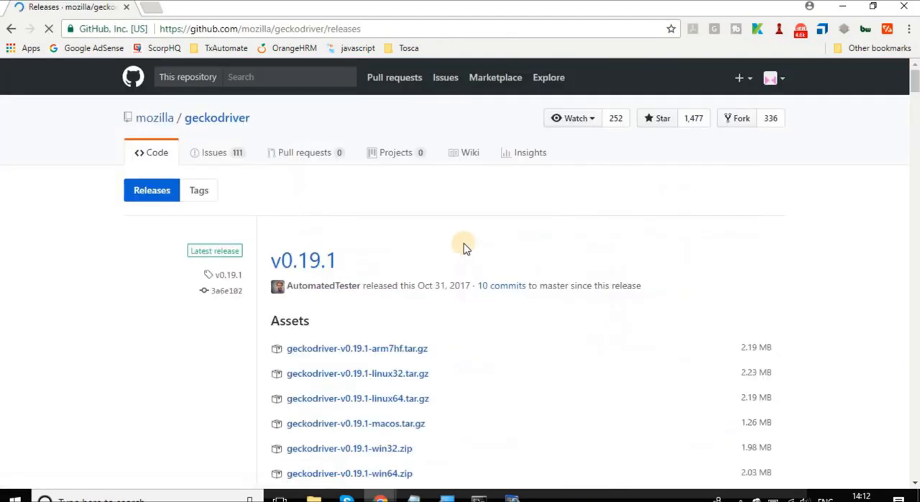
scroll(down, 3)
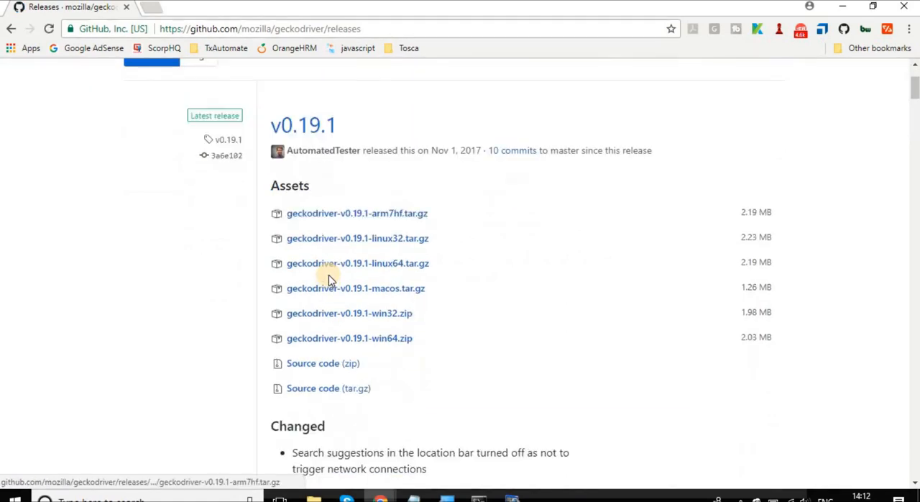
mouse_move(405, 218)
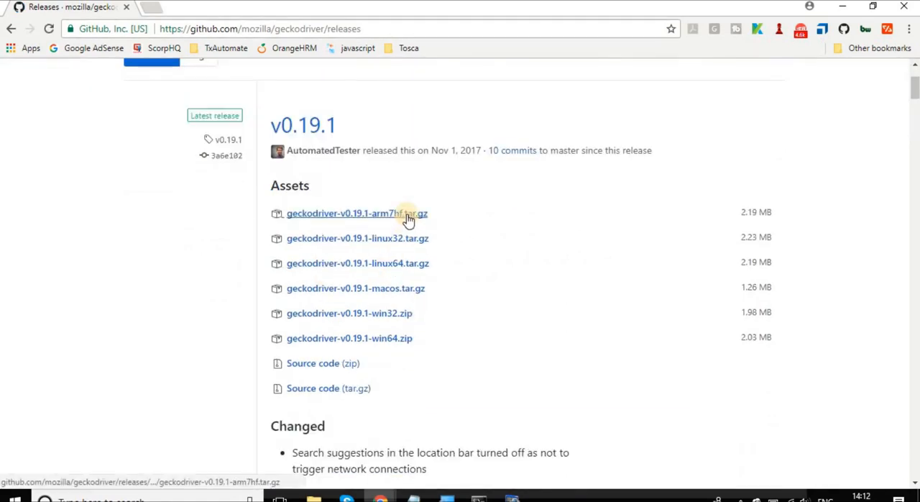
mouse_move(368, 338)
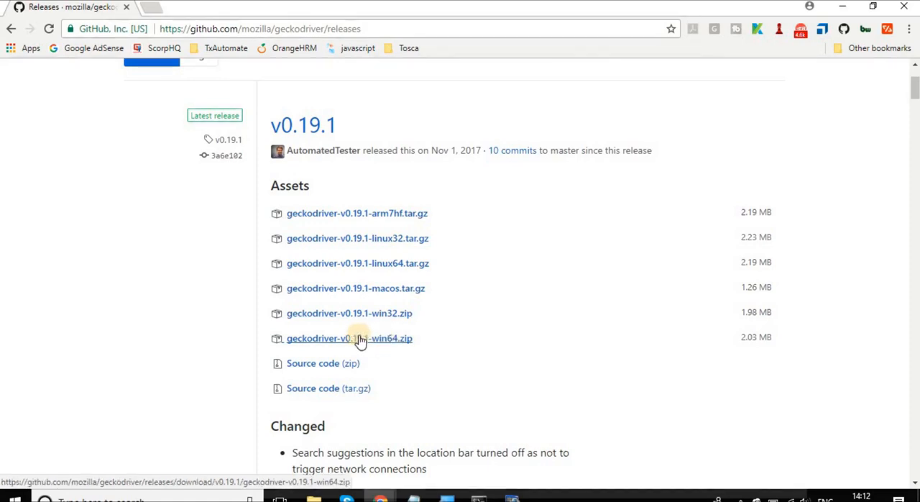
mouse_move(354, 416)
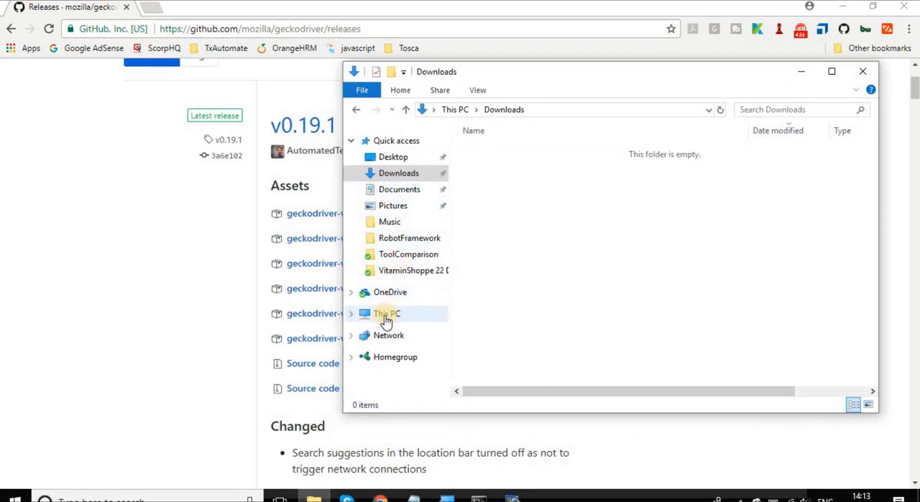
- View This PC's System properties confirming a 64-bit Windows 10 Pro system
click(387, 313)
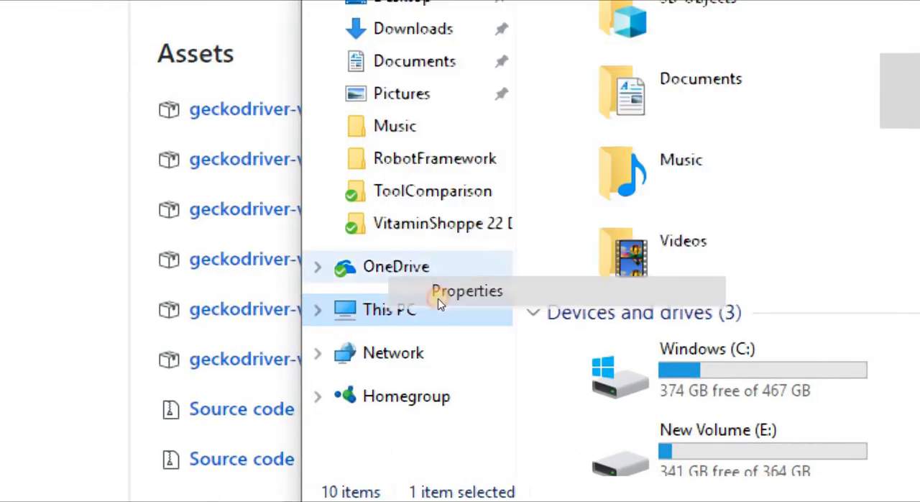
click(466, 291)
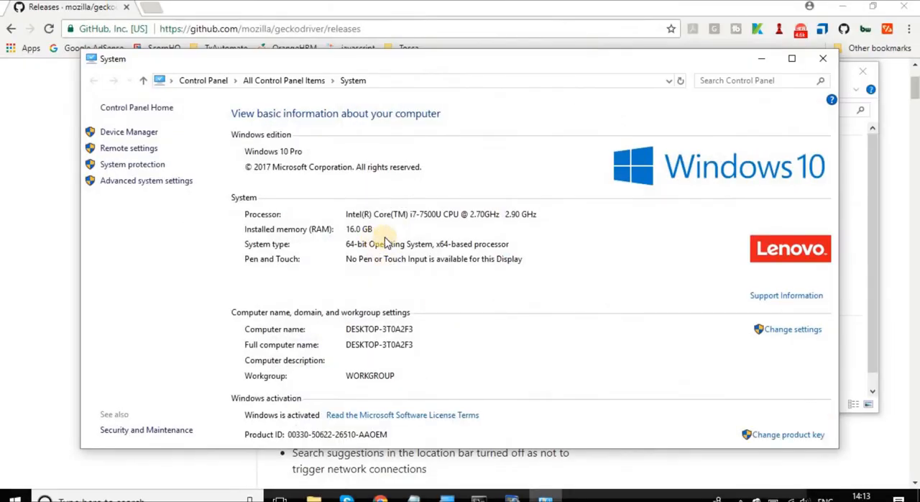
mouse_move(374, 245)
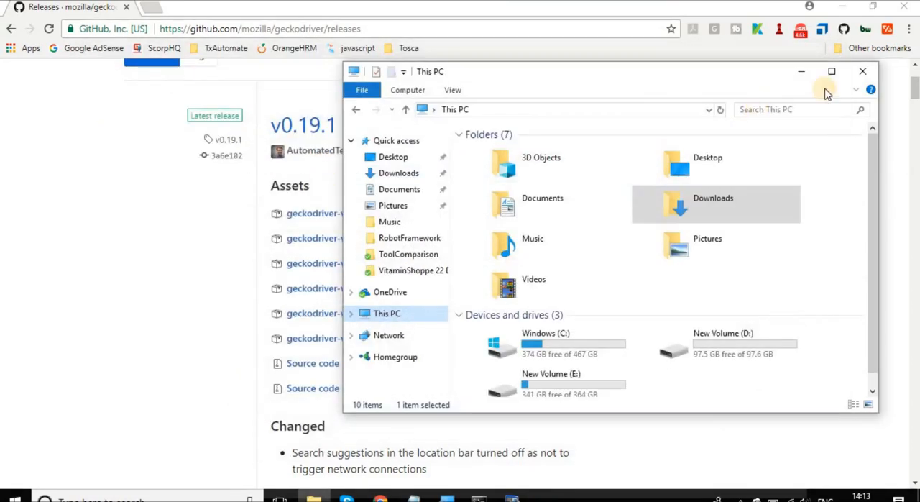
- Download geckodriver-v0.19.1-win64.zip and show it in the Downloads folder
click(863, 72)
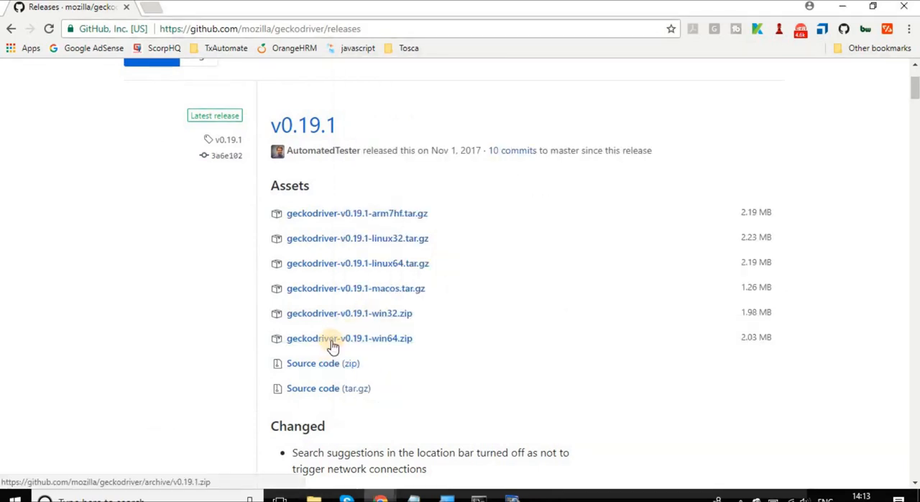
click(349, 338)
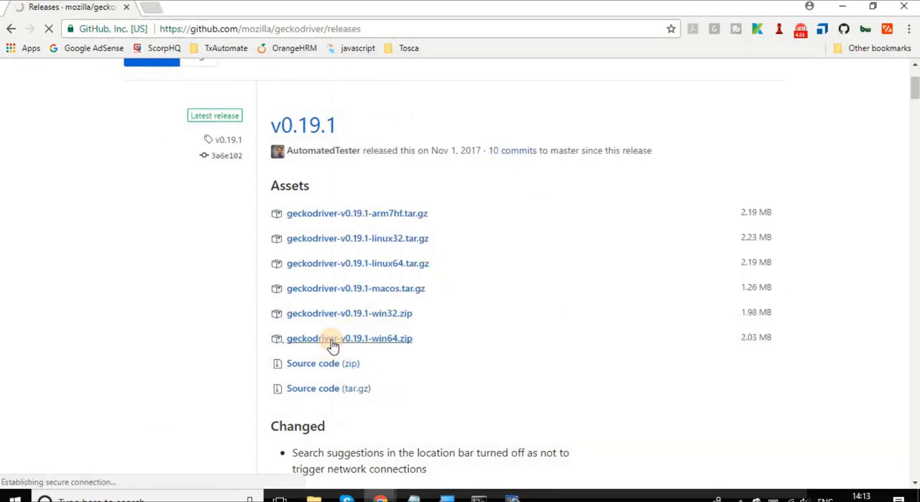
click(350, 338)
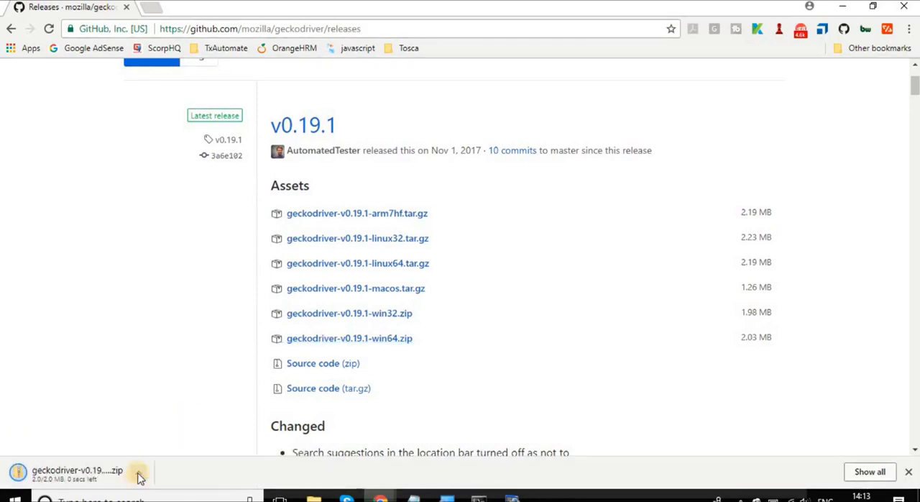
click(138, 473)
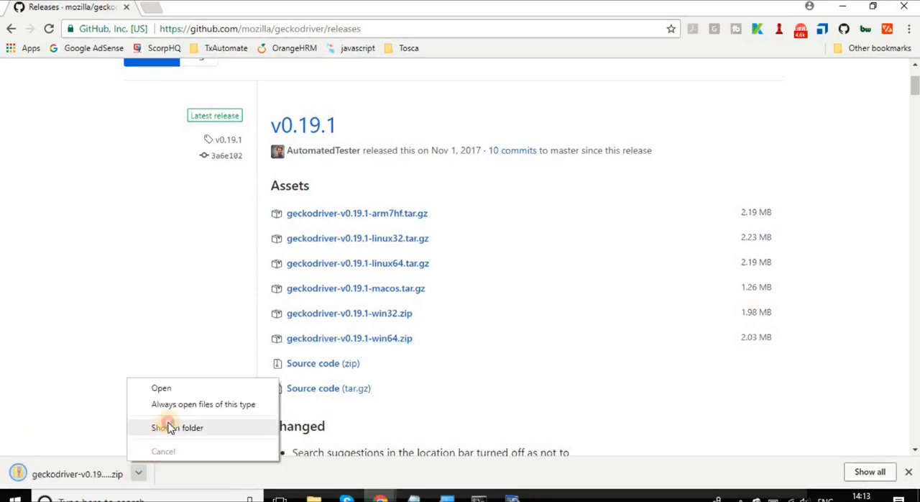
click(177, 427)
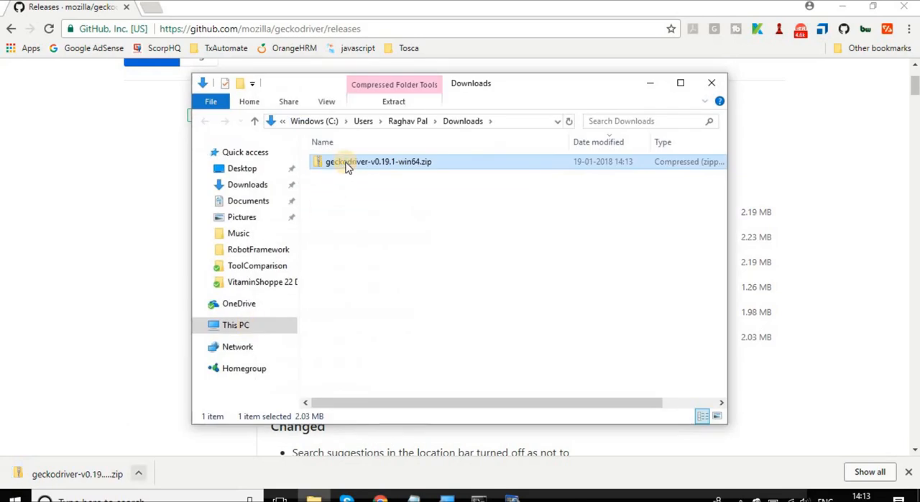
- Extract the geckodriver zip and copy geckodriver.exe from the extracted folder
right_click(376, 161)
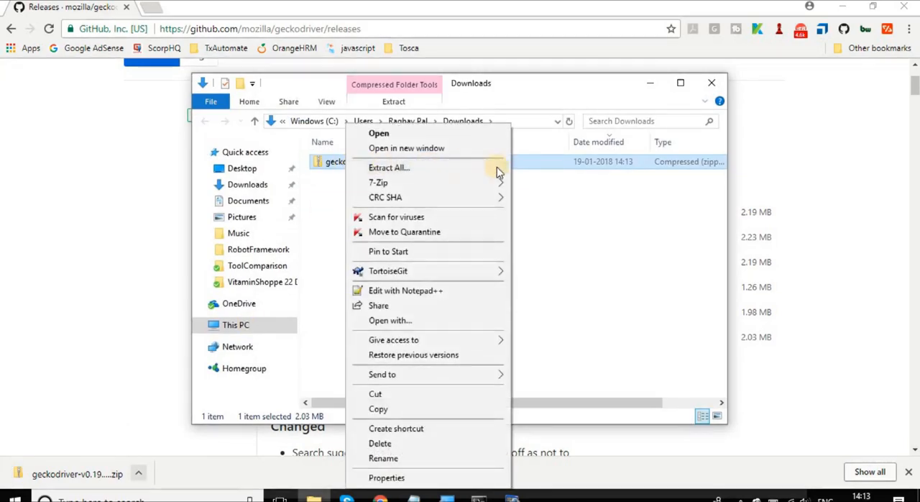
mouse_move(446, 181)
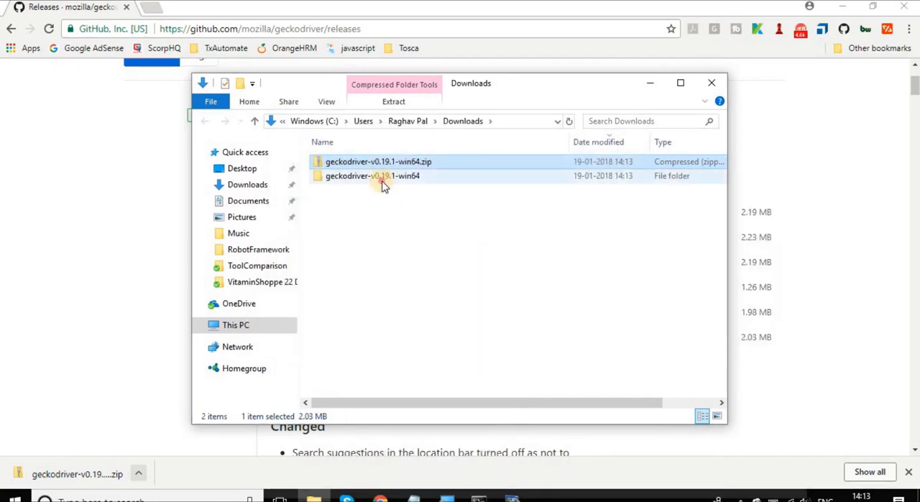
double_click(373, 175)
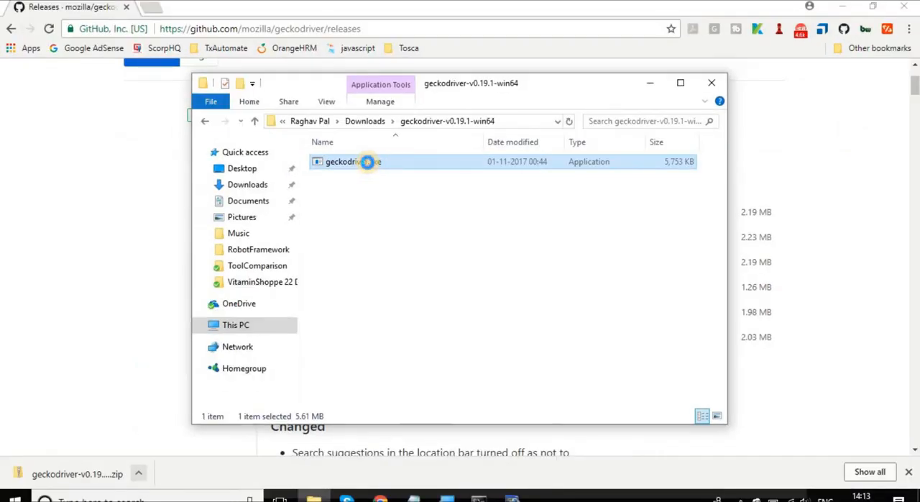
right_click(352, 162)
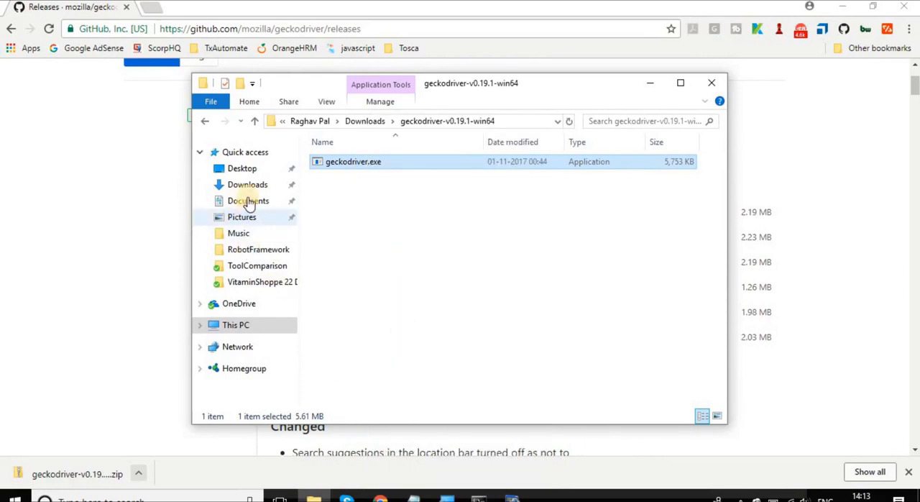
- Paste geckodriver.exe into C:\Python27\Scripts and select that folder path
click(236, 325)
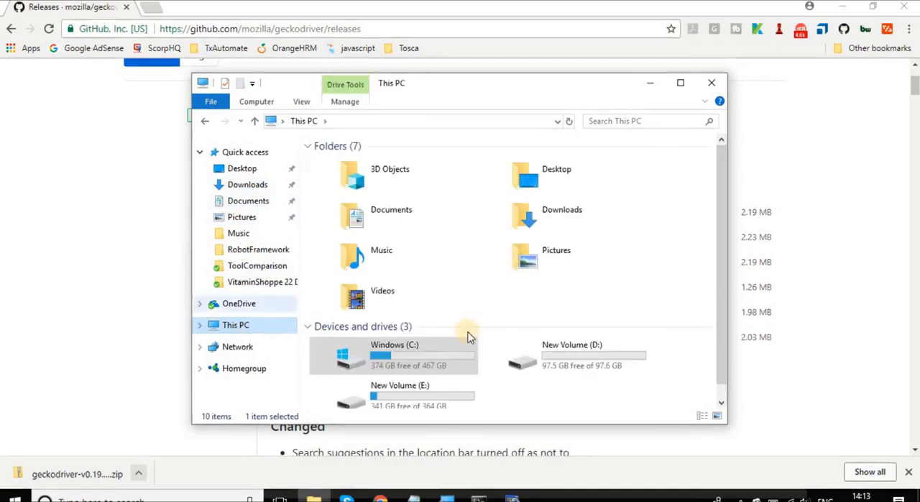
double_click(394, 354)
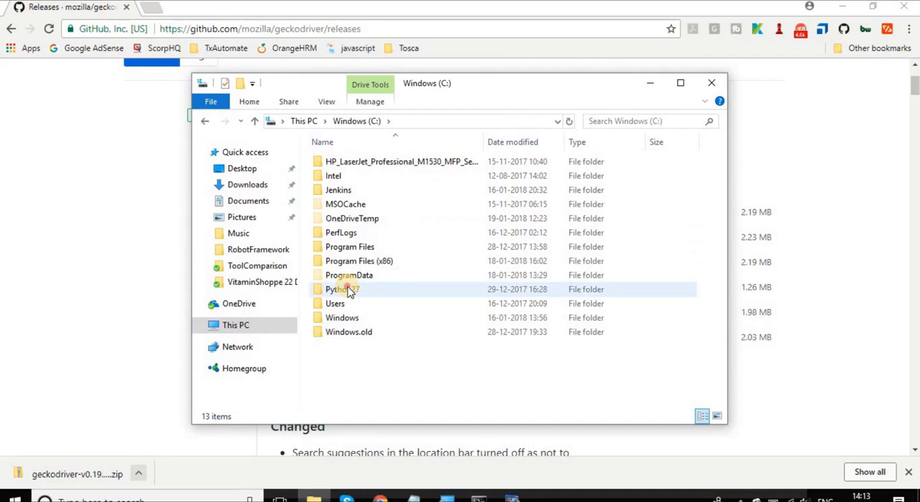
double_click(342, 289)
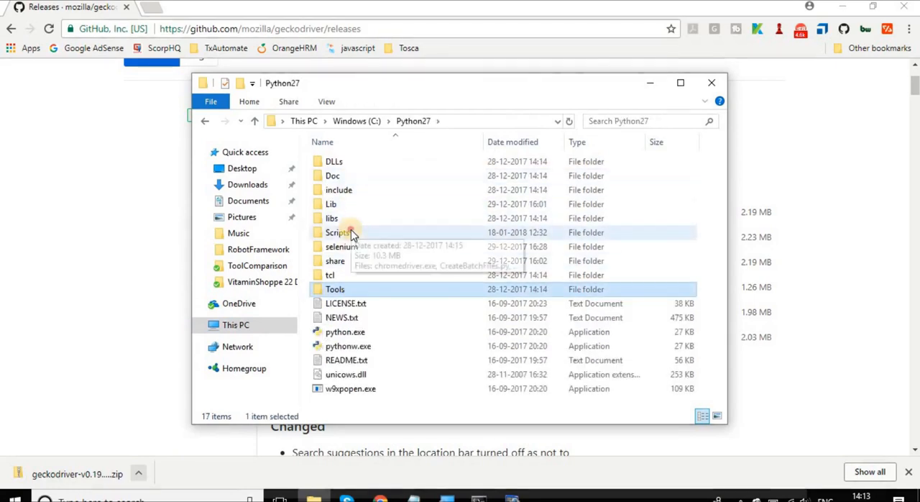
double_click(338, 233)
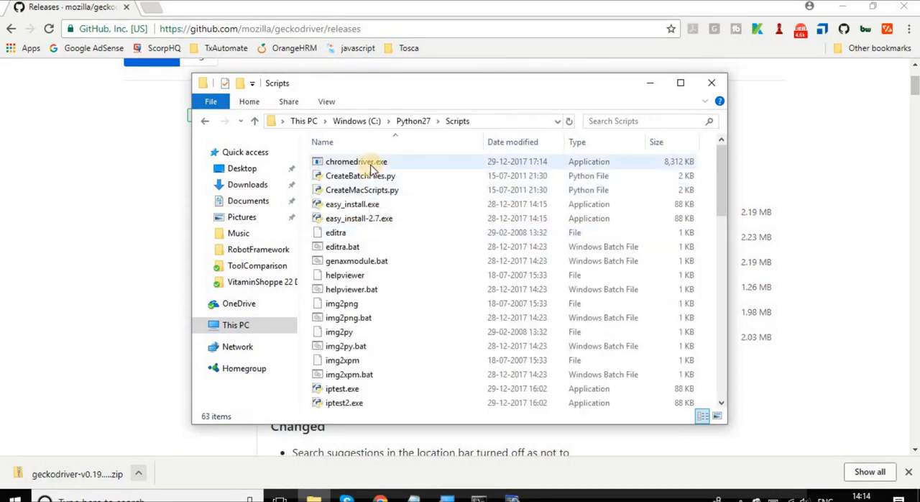
mouse_move(357, 161)
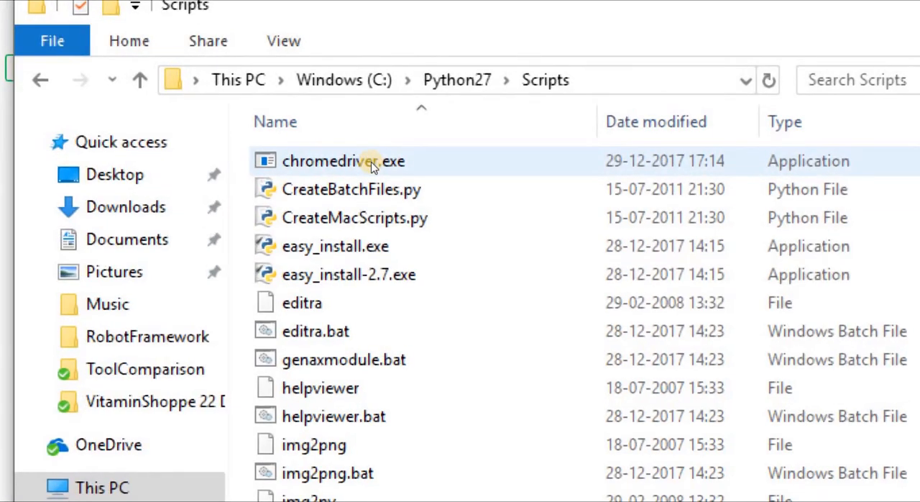
scroll(down, 3)
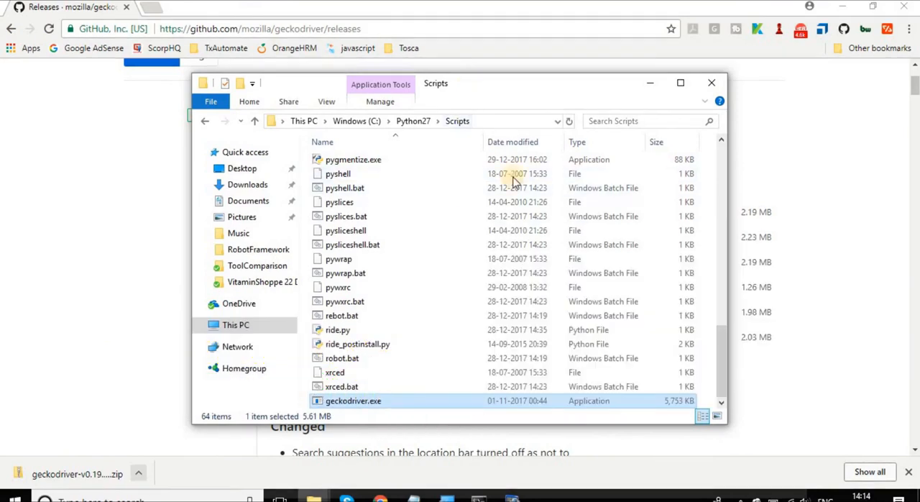
mouse_move(445, 214)
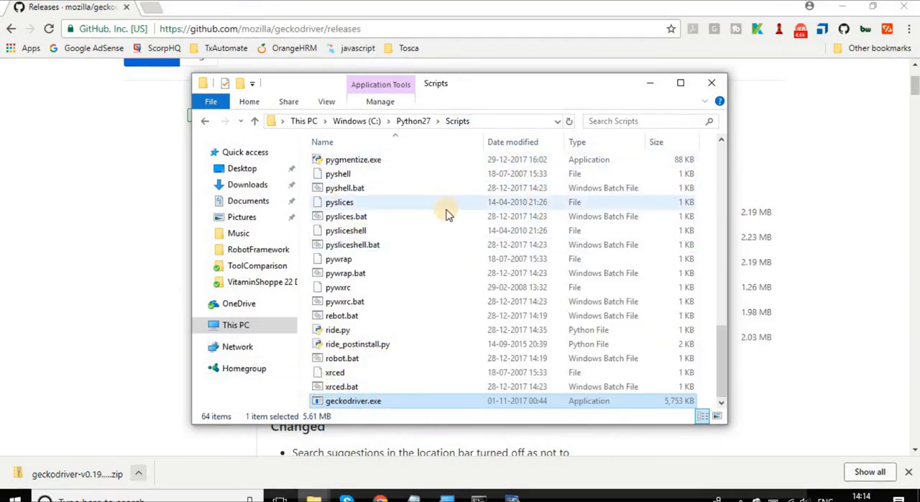
click(395, 121)
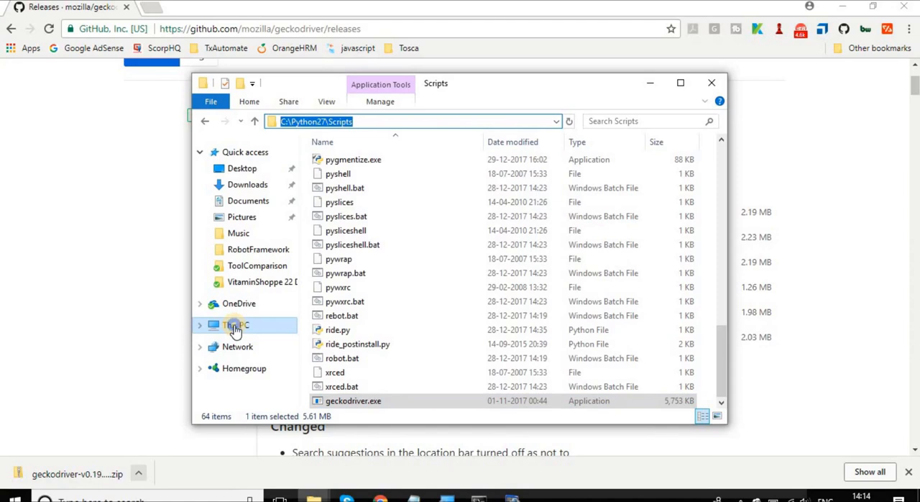
- Reach the system Path editor via This PC Properties and Environment Variables
right_click(236, 324)
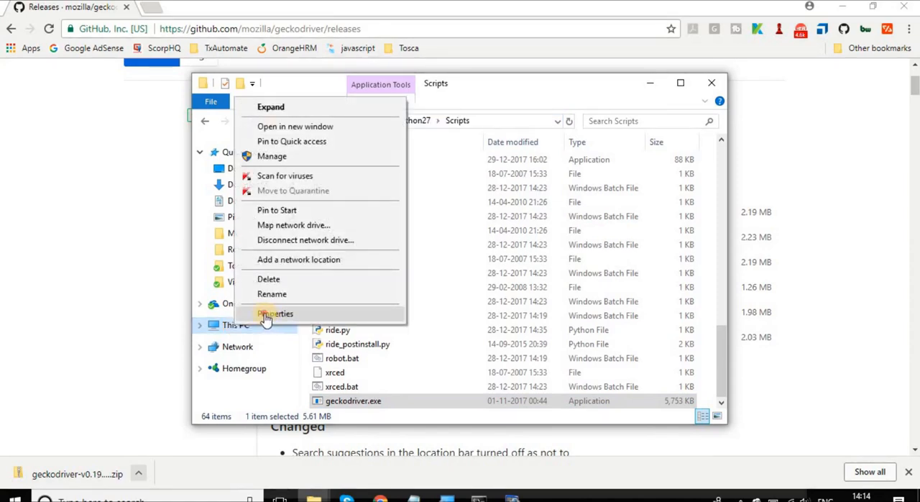
click(274, 314)
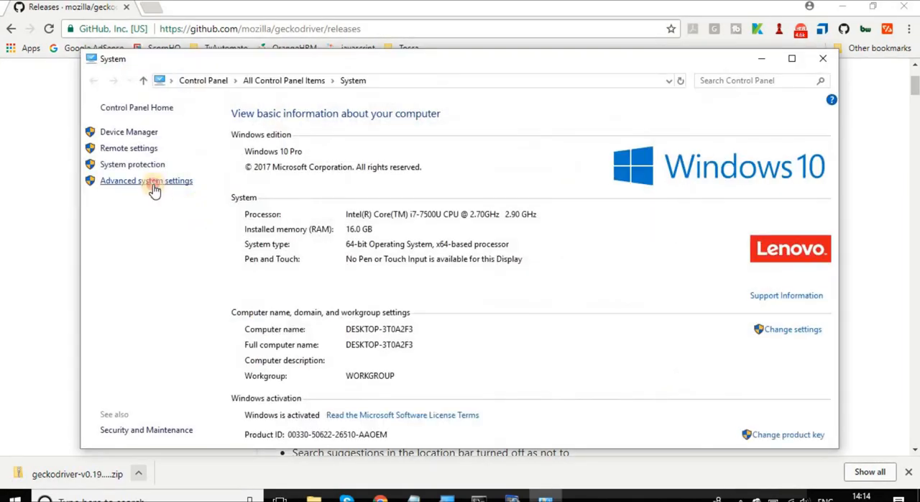
click(146, 181)
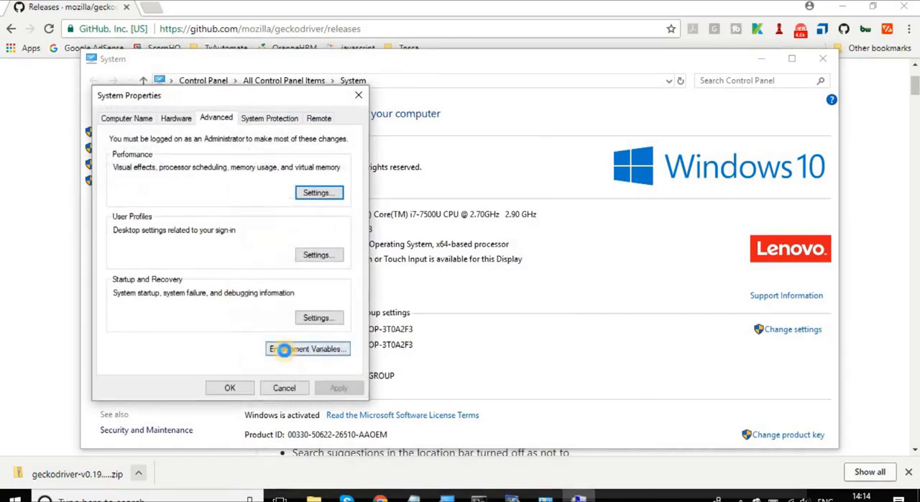
click(308, 349)
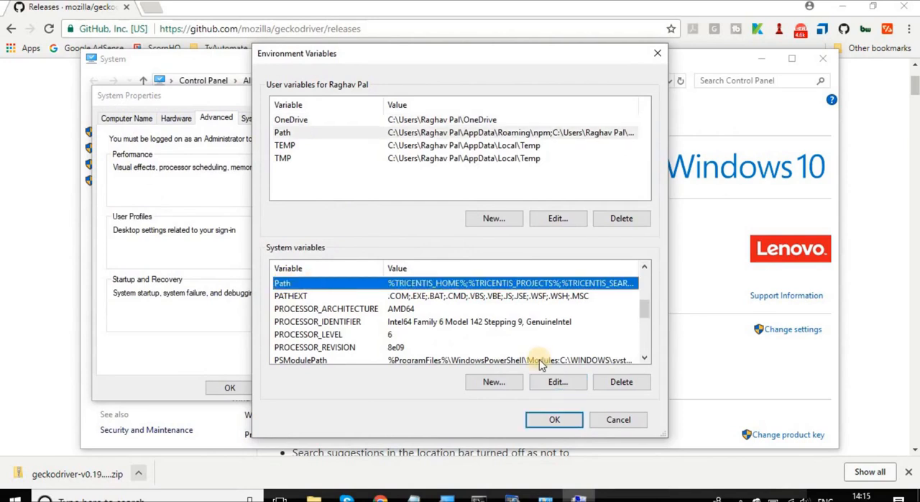
click(558, 382)
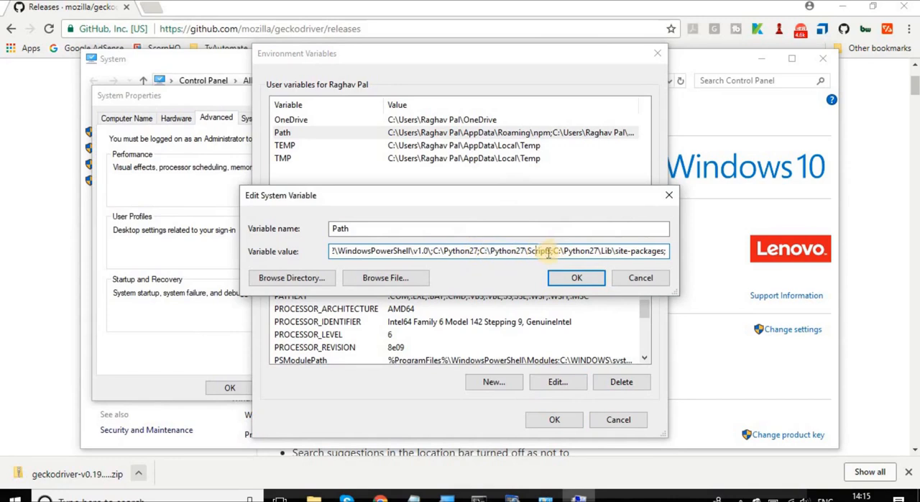
- Confirm Path includes C:\Python27\Scripts and cancel all dialogs unchanged
double_click(506, 250)
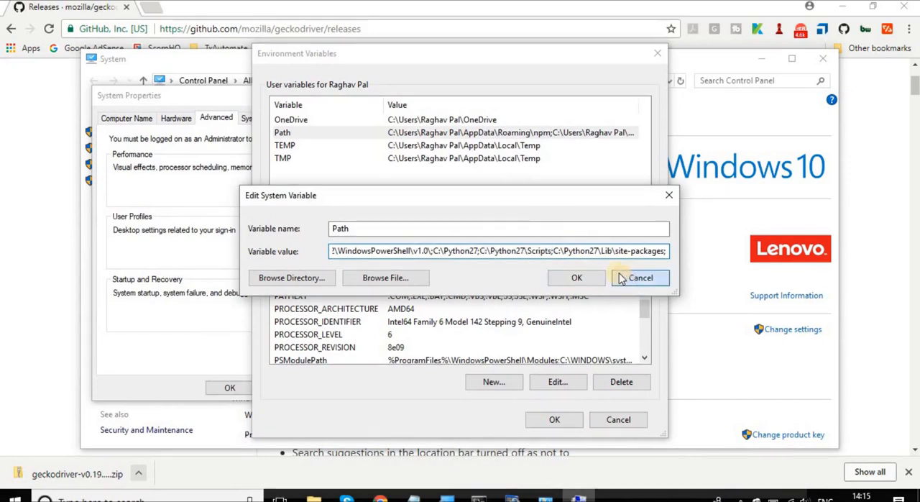
click(640, 277)
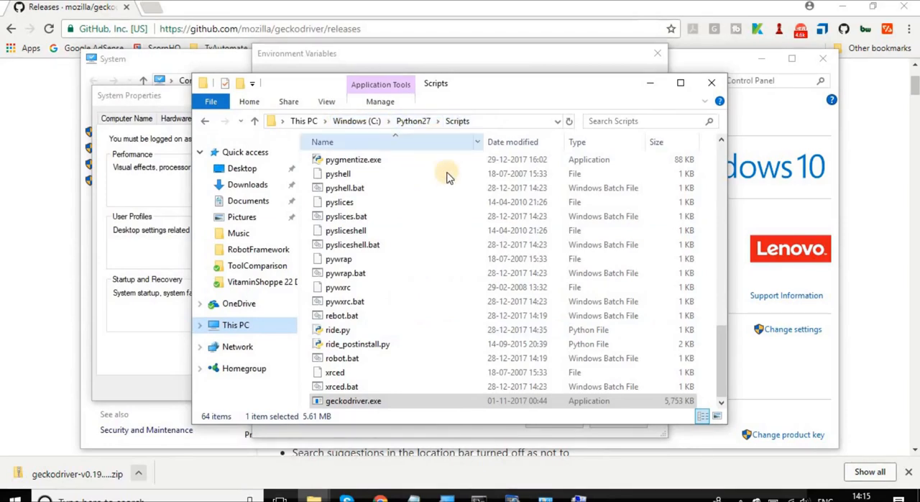
mouse_move(650, 83)
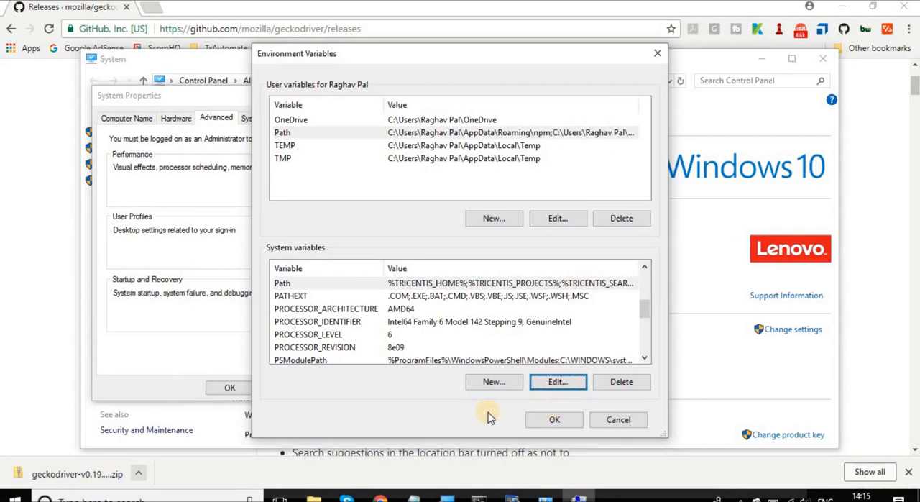
mouse_move(618, 420)
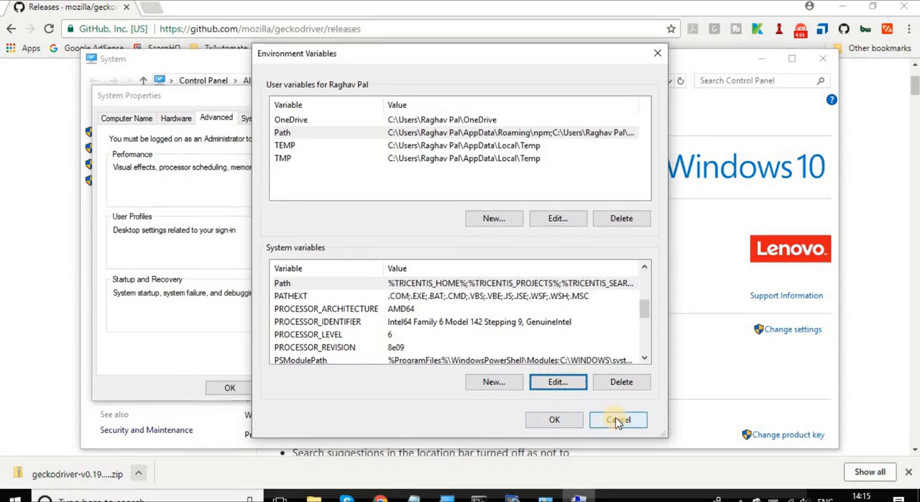
click(618, 420)
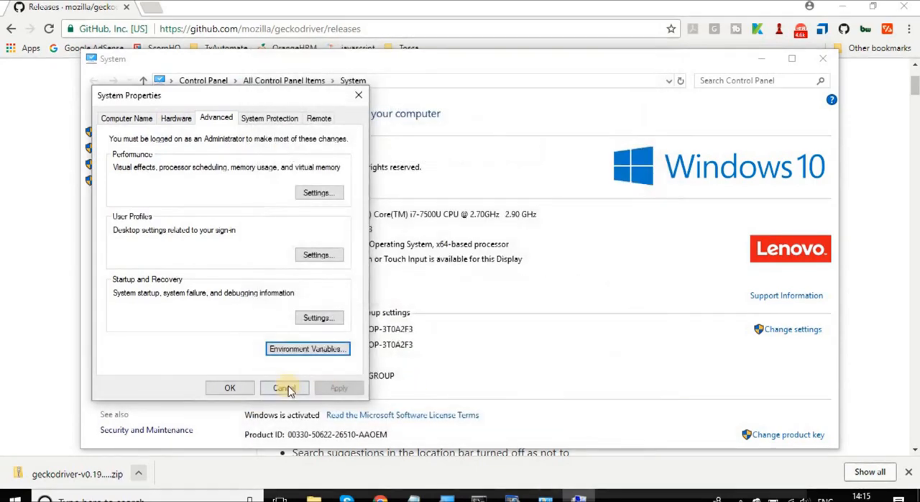
click(283, 388)
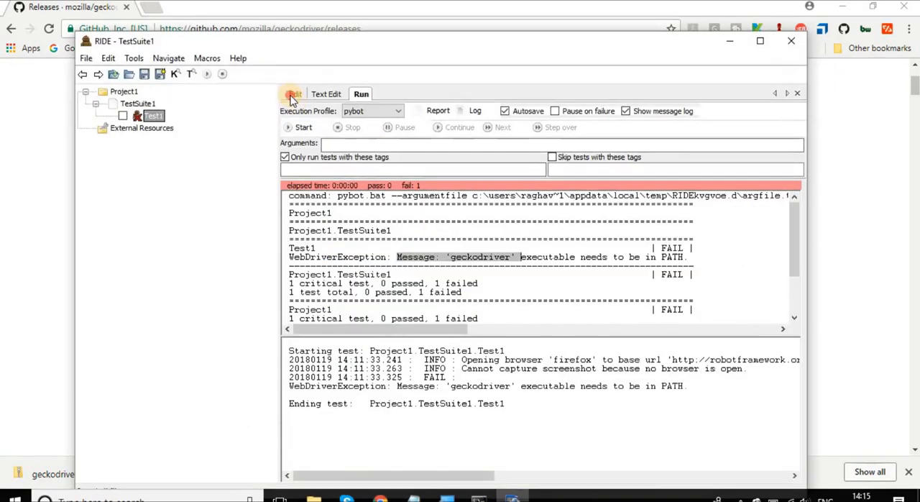
- Review Test1's steps, rerun it to pass with 1 passed and 0 failed, and view its report
click(294, 93)
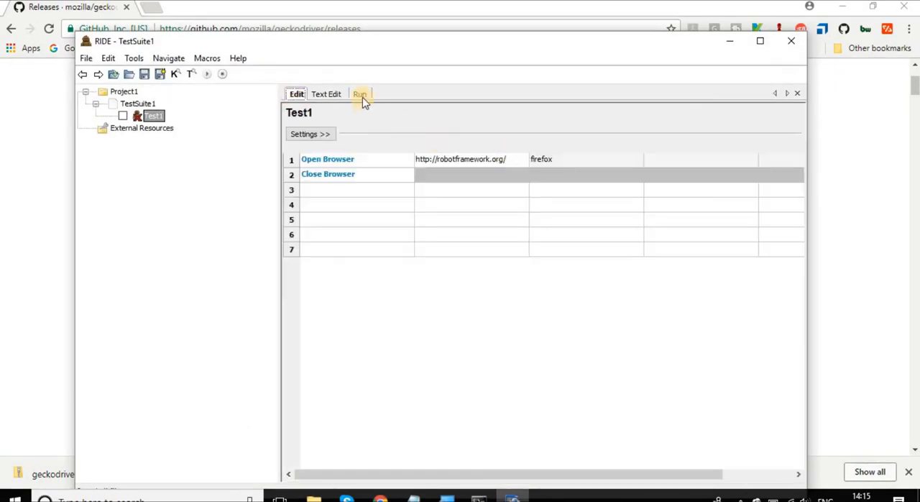
click(359, 94)
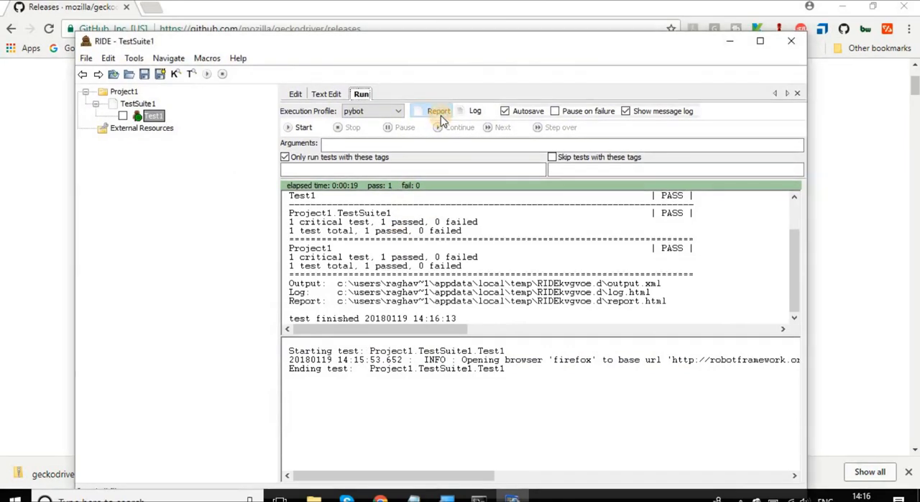
click(438, 110)
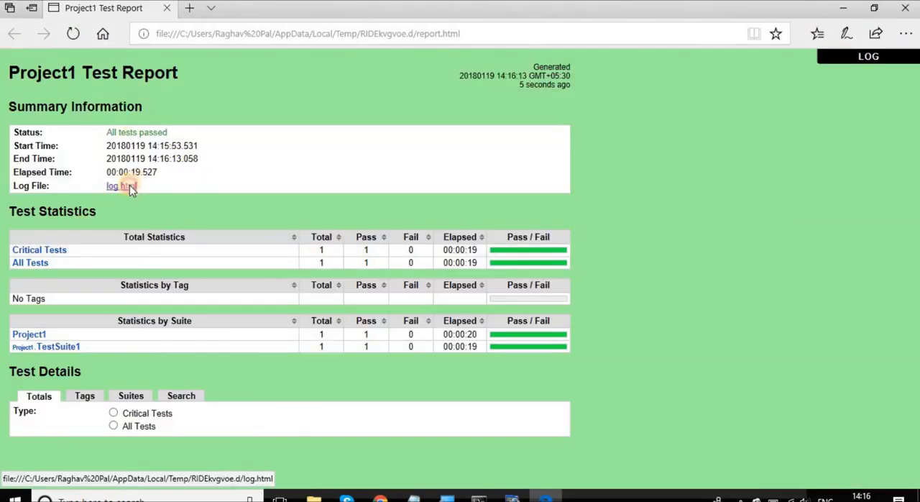
- Open log.html from the report and expand TestSuite1 showing 1 passed, 0 failed
click(113, 186)
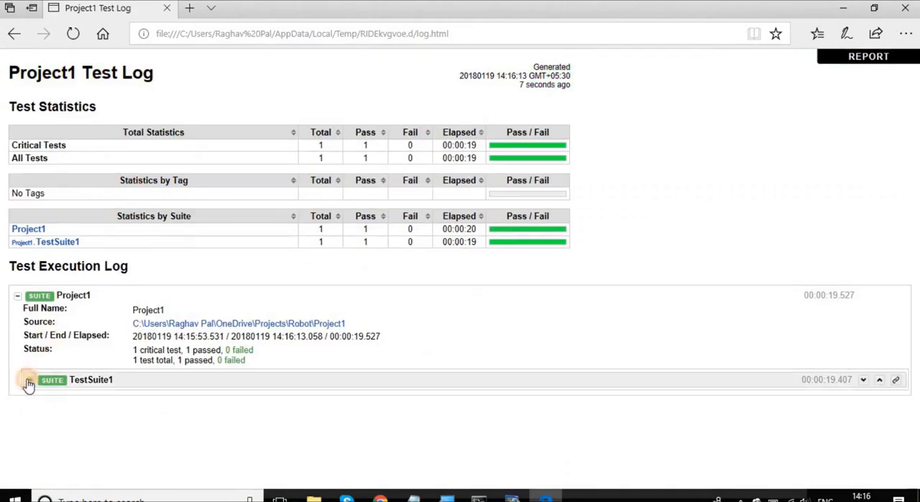
click(28, 379)
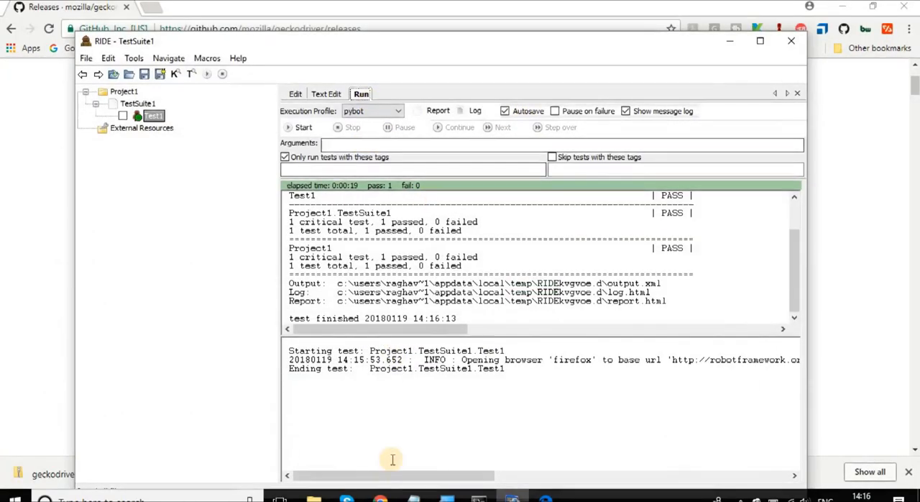
- Return to the Selenium downloads page and open the Microsoft Edge Driver page
click(380, 497)
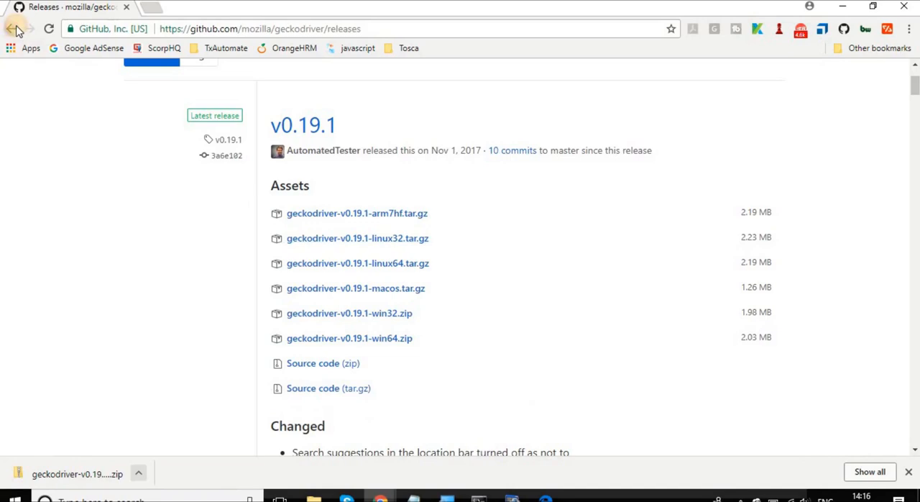
click(12, 29)
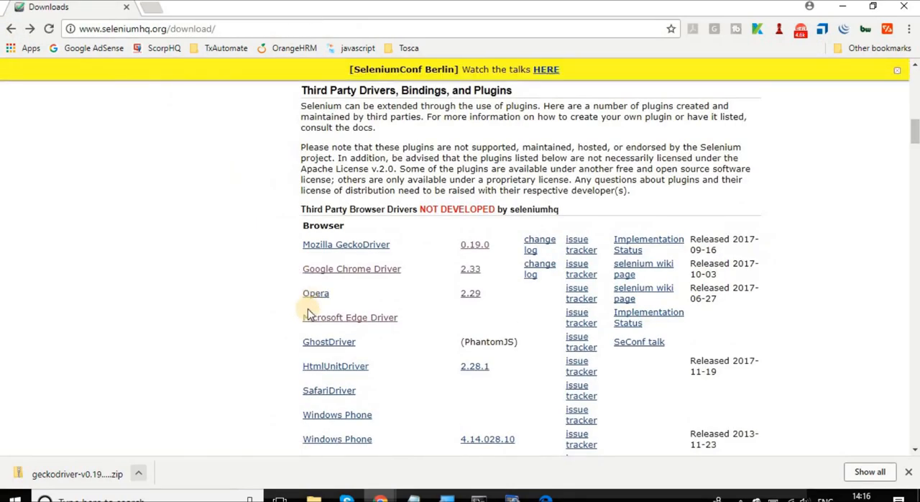
scroll(down, 3)
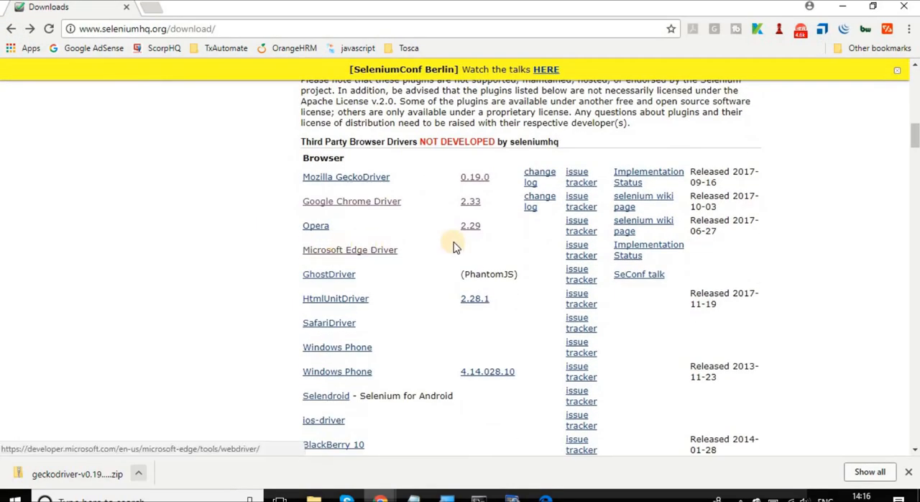
mouse_move(371, 253)
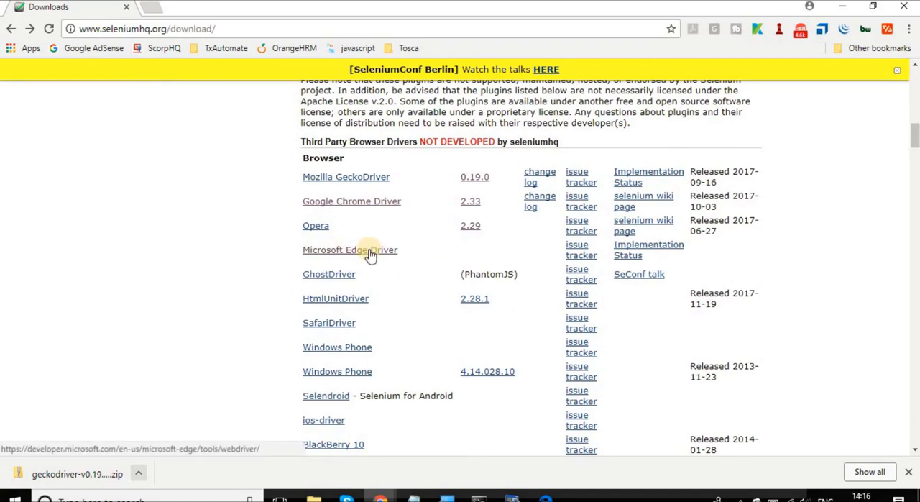
click(350, 250)
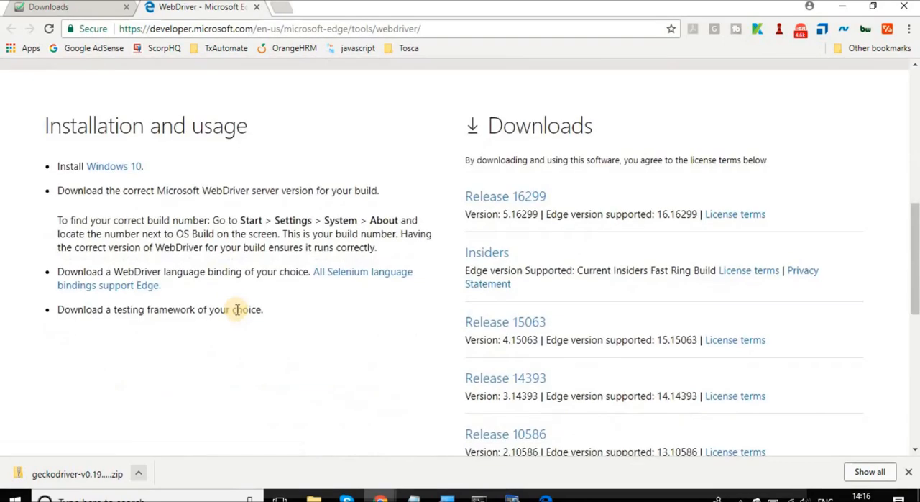
- Search the downloads page for 'intern' to find the Internet Explorer Driver Server section
scroll(down, 3)
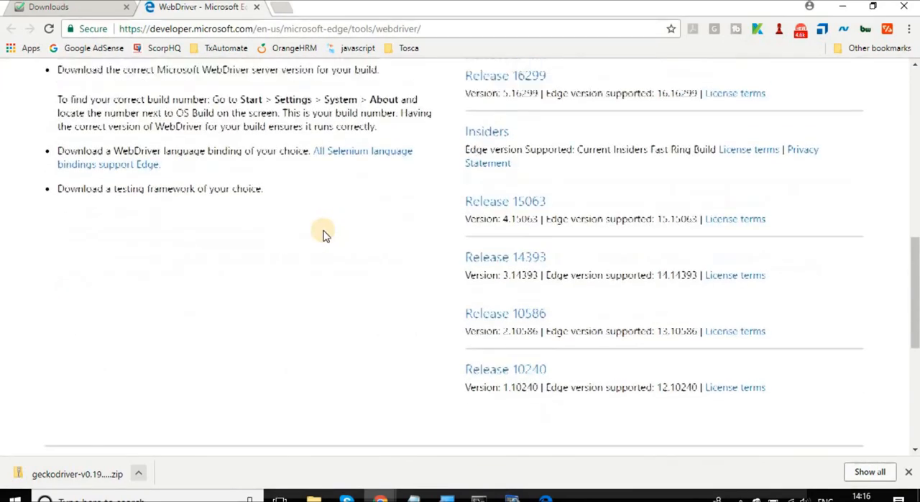
scroll(up, 3)
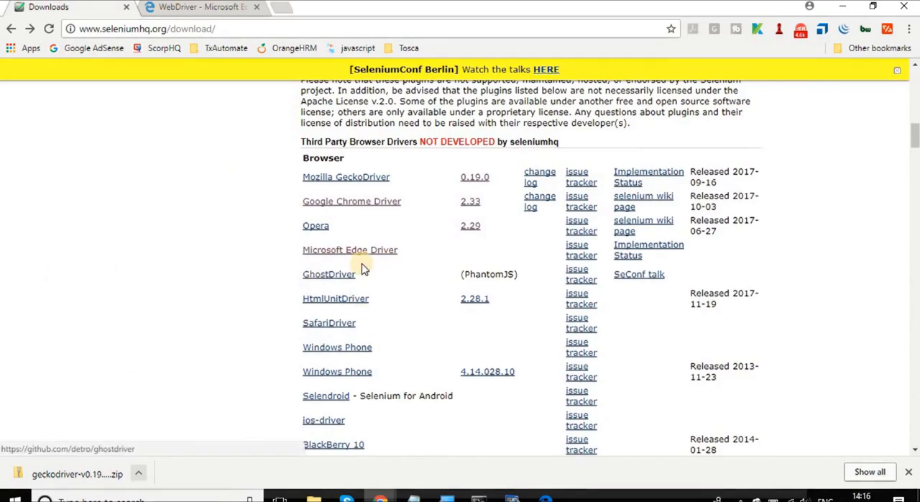
mouse_move(335, 299)
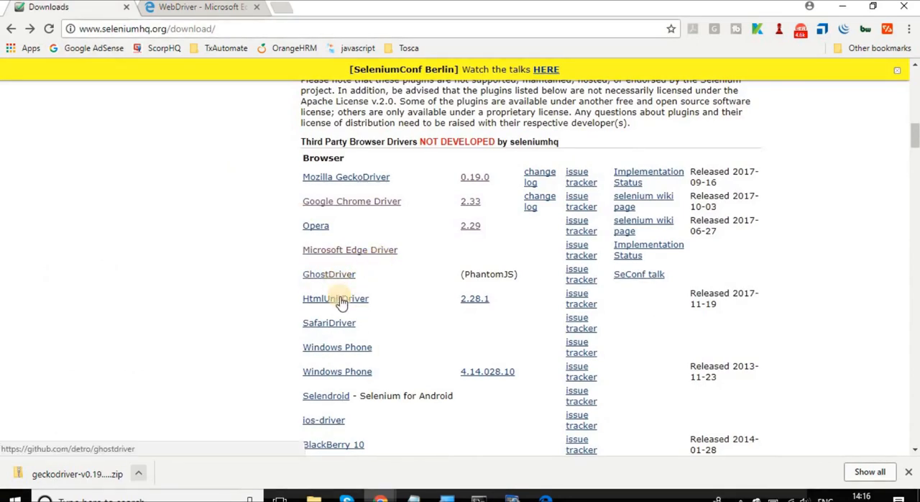
scroll(down, 3)
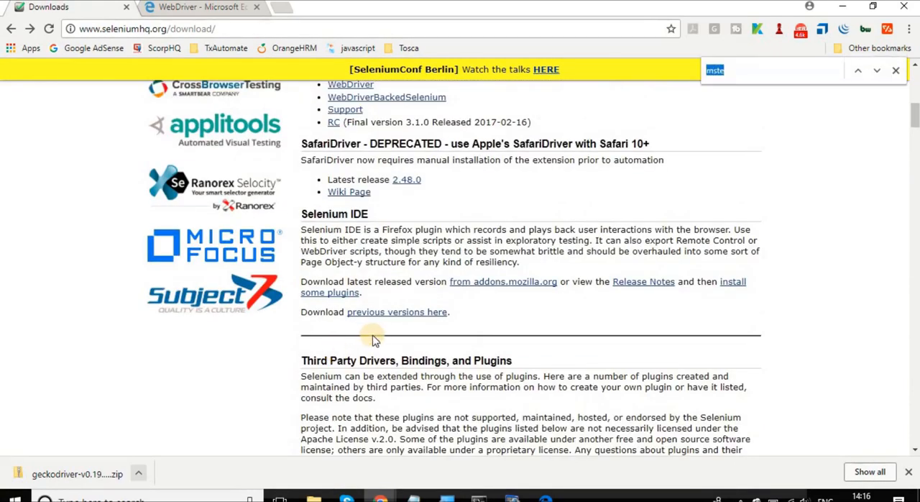
text(internet)
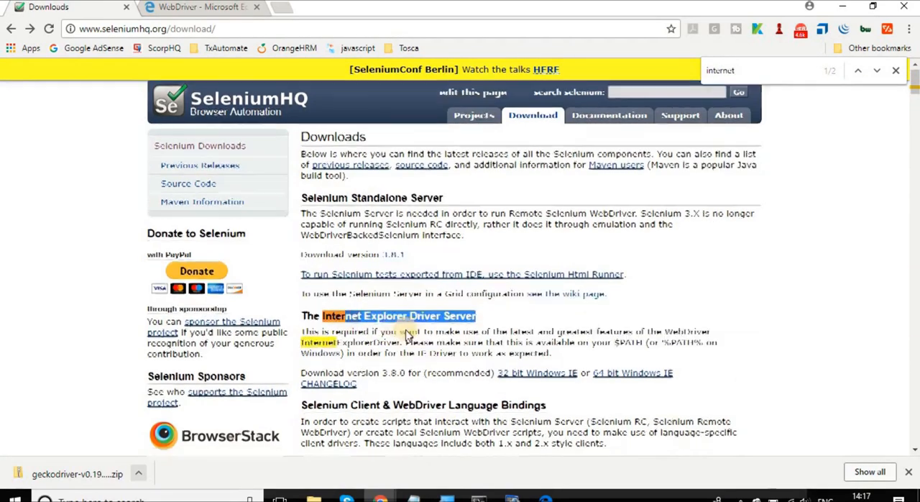
scroll(down, 3)
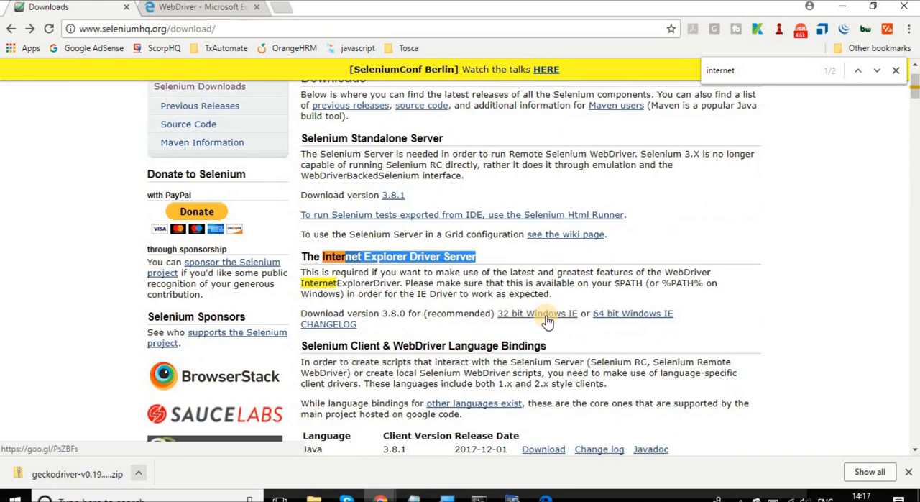
mouse_move(632, 314)
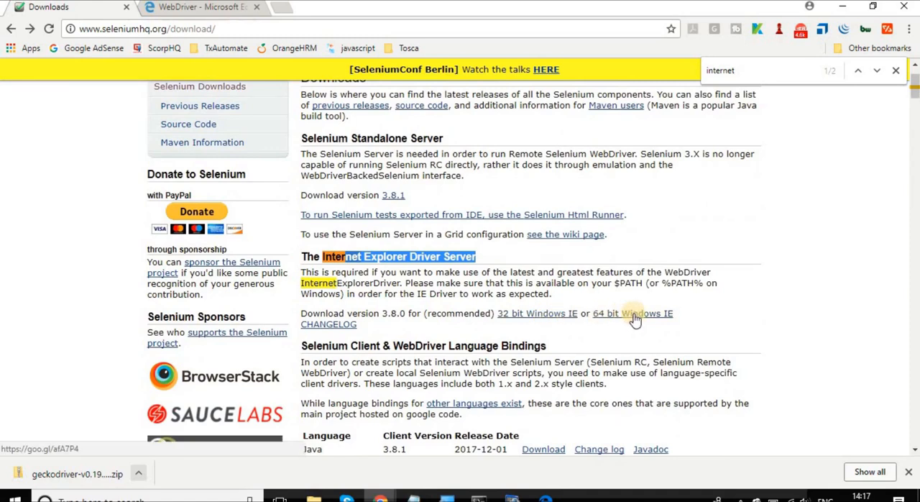
mouse_move(568, 302)
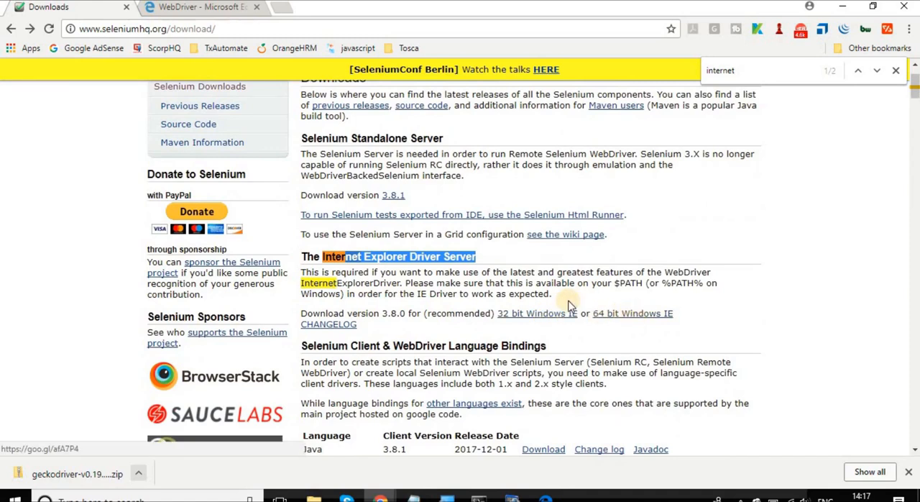
mouse_move(609, 317)
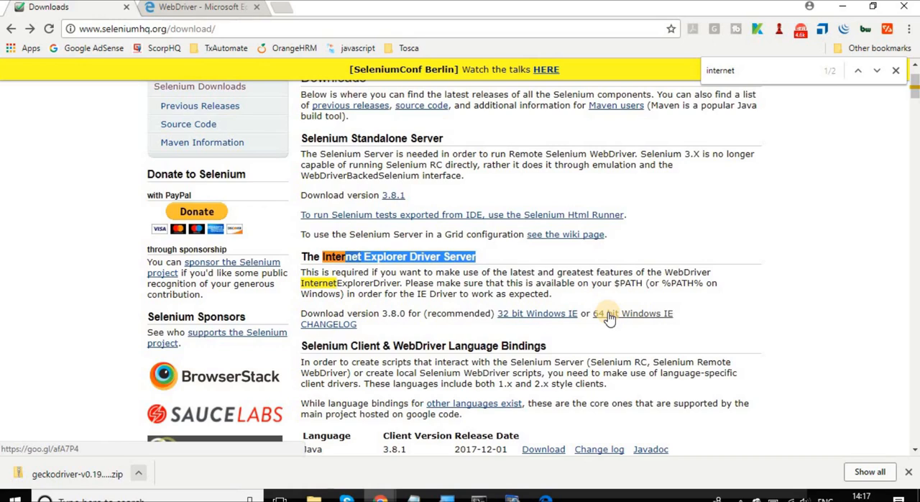
mouse_move(529, 314)
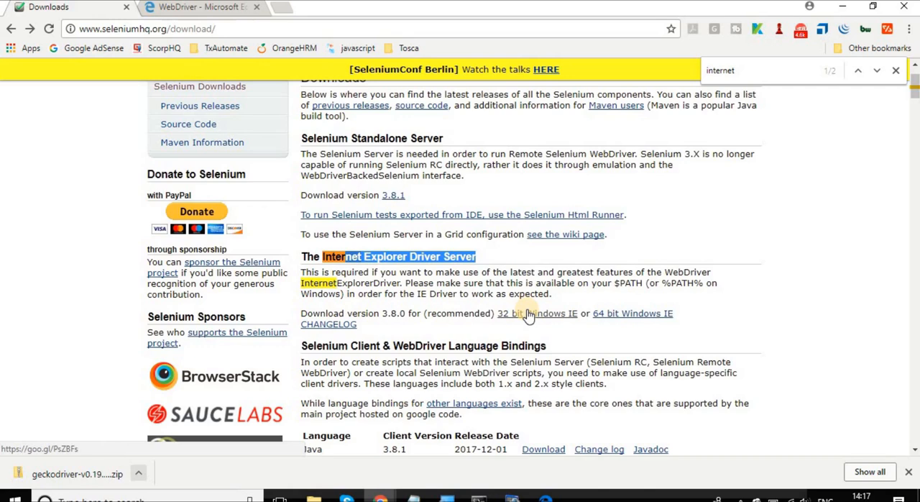
mouse_move(535, 316)
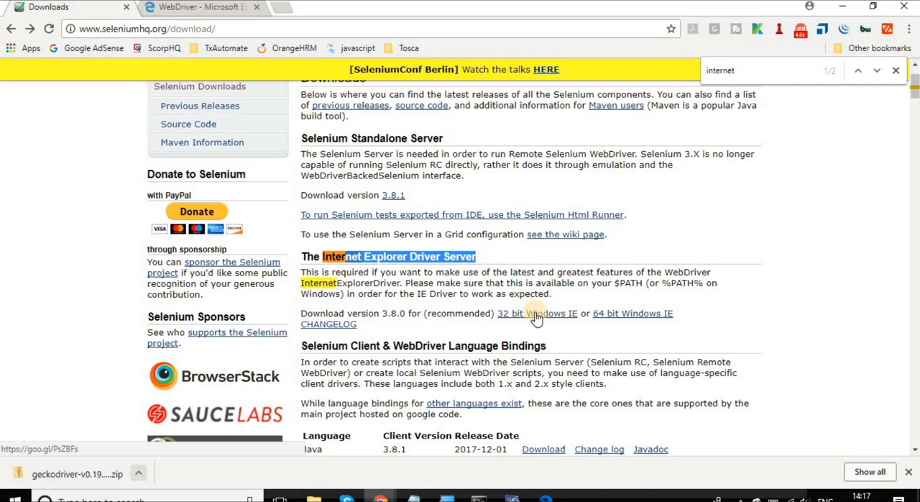
mouse_move(538, 314)
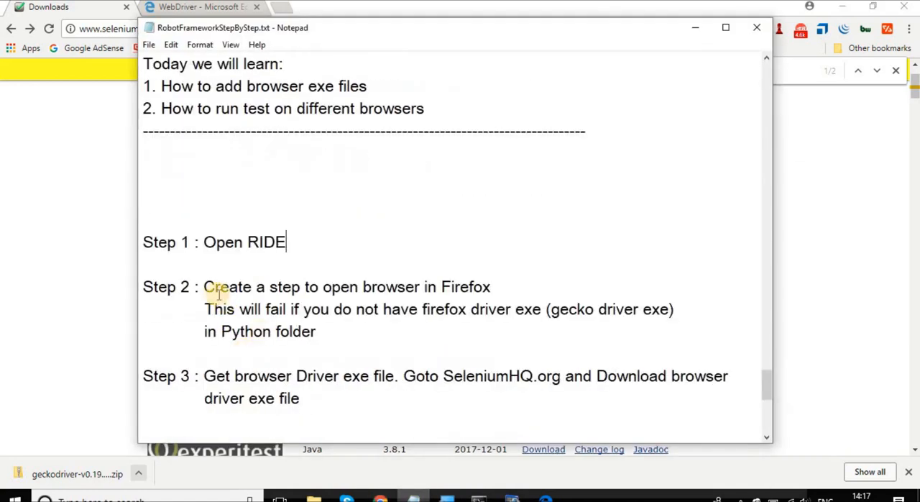
- Highlight the Step 2 gecko driver note and the Step 4 path variable note in the notes
double_click(226, 286)
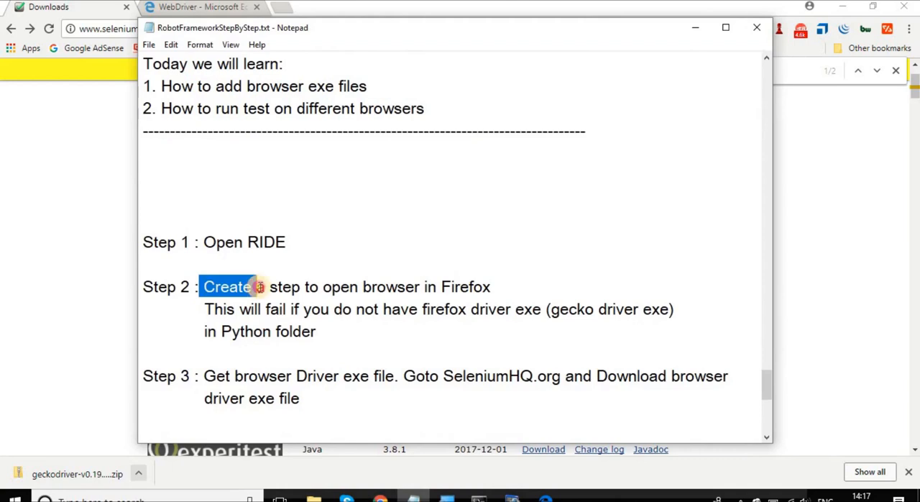
drag(204, 286, 486, 286)
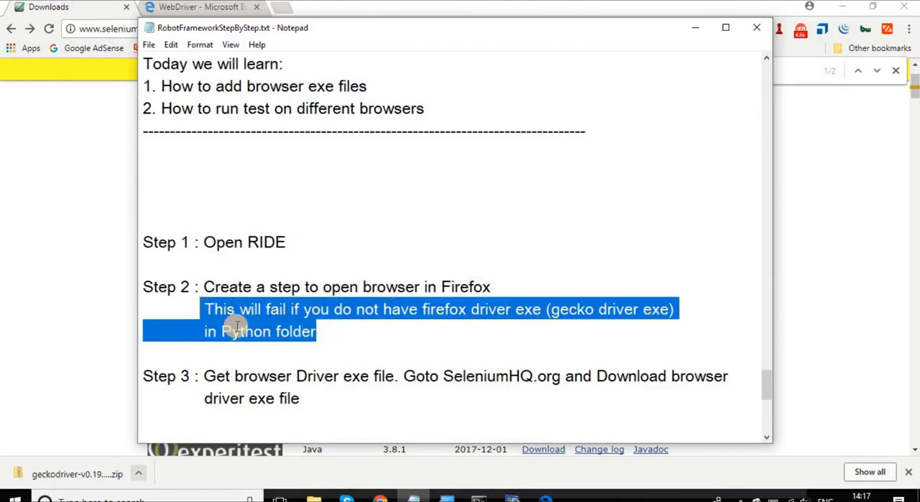
scroll(down, 3)
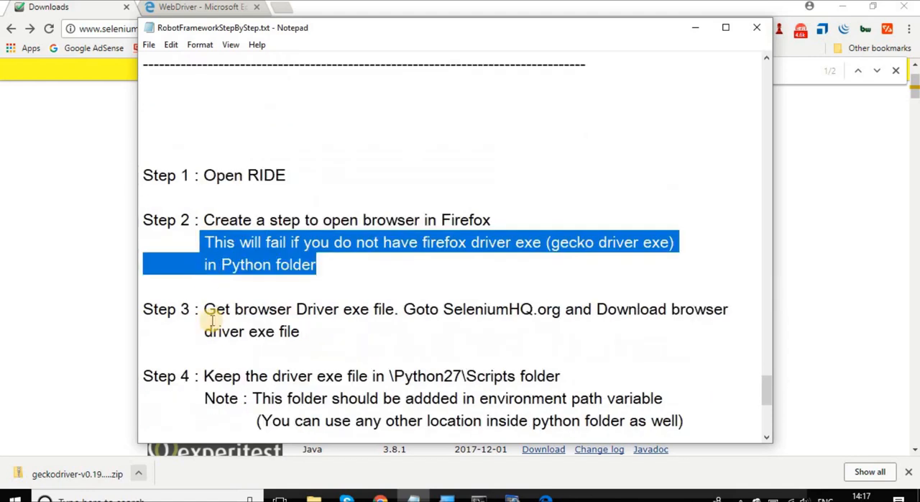
drag(204, 308, 385, 308)
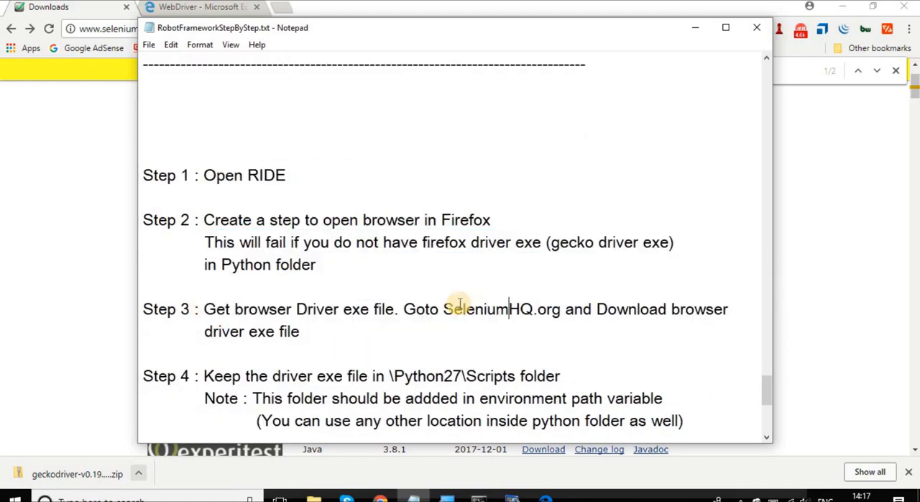
double_click(504, 307)
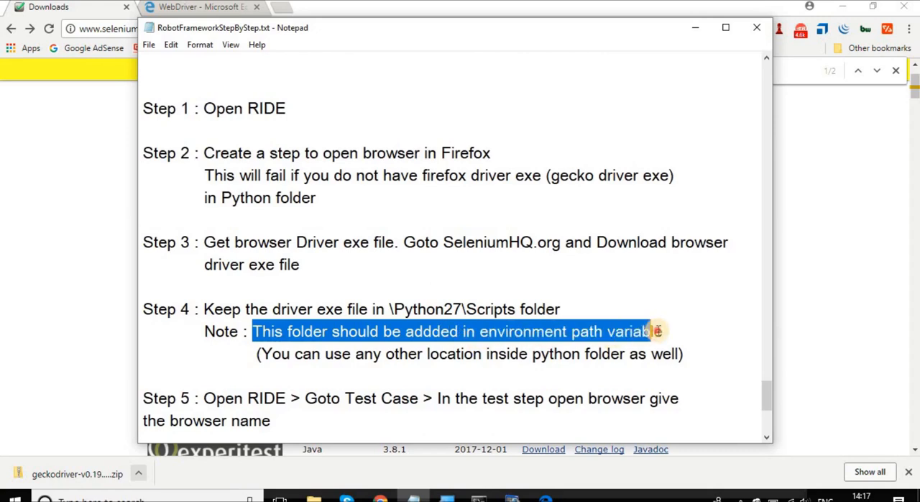
- Scroll to Step 5's browser names table and Step 6, highlighting the browser name 'edge'
scroll(down, 3)
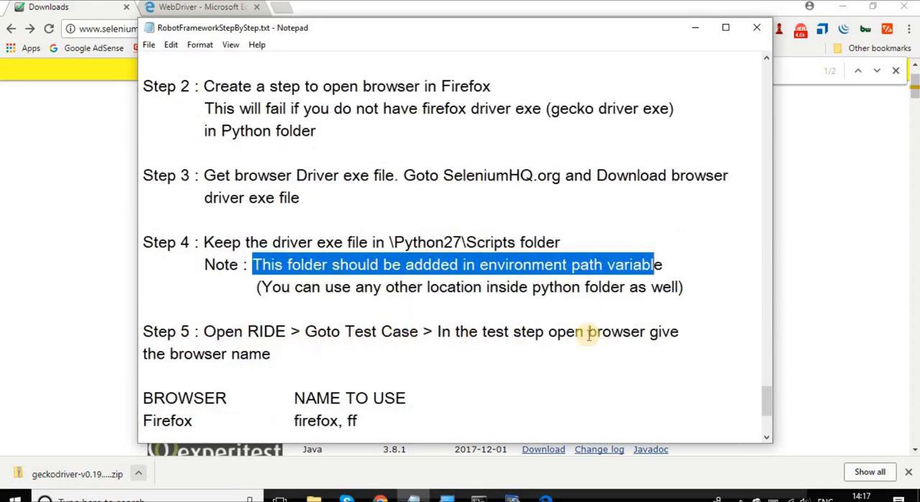
mouse_move(491, 331)
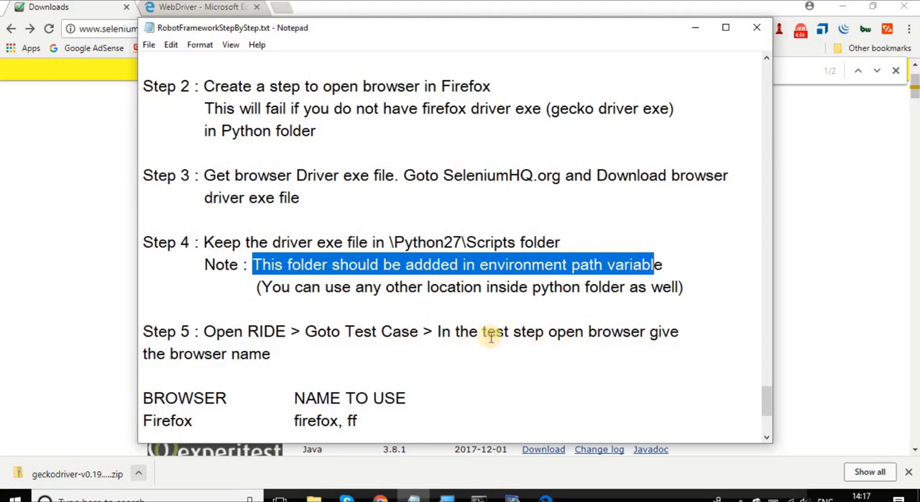
mouse_move(333, 331)
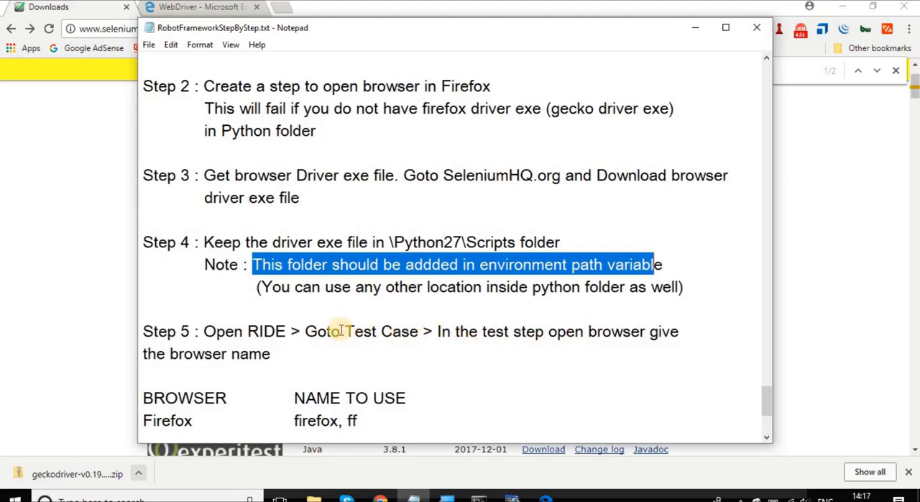
scroll(down, 3)
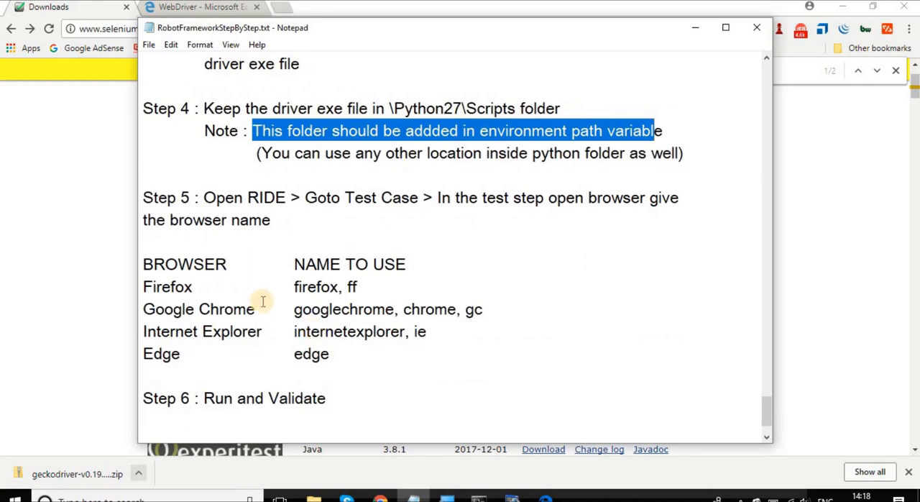
mouse_move(295, 276)
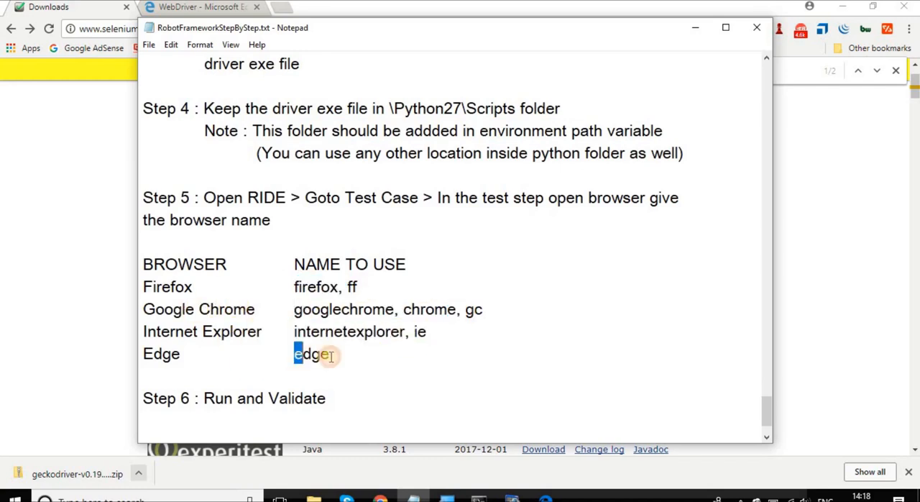
double_click(310, 353)
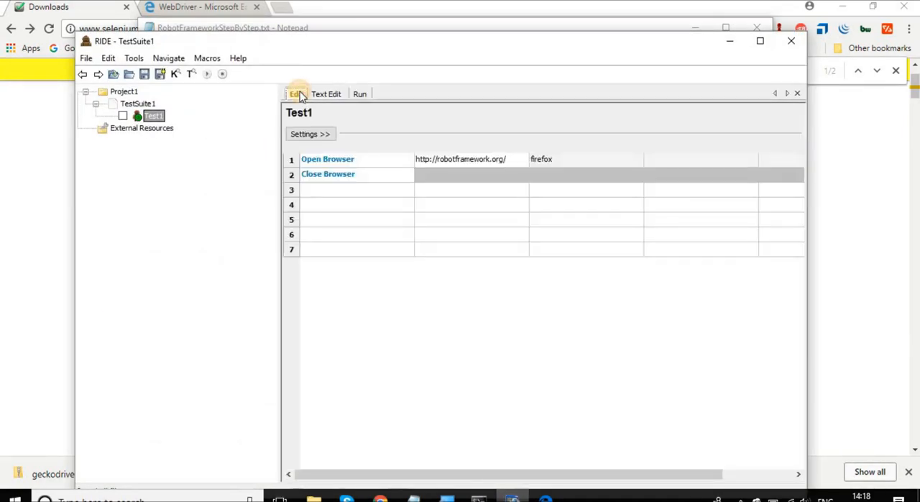
- Show the Open Browser keyword documentation via Ctrl+Space and move its window to the right
click(327, 158)
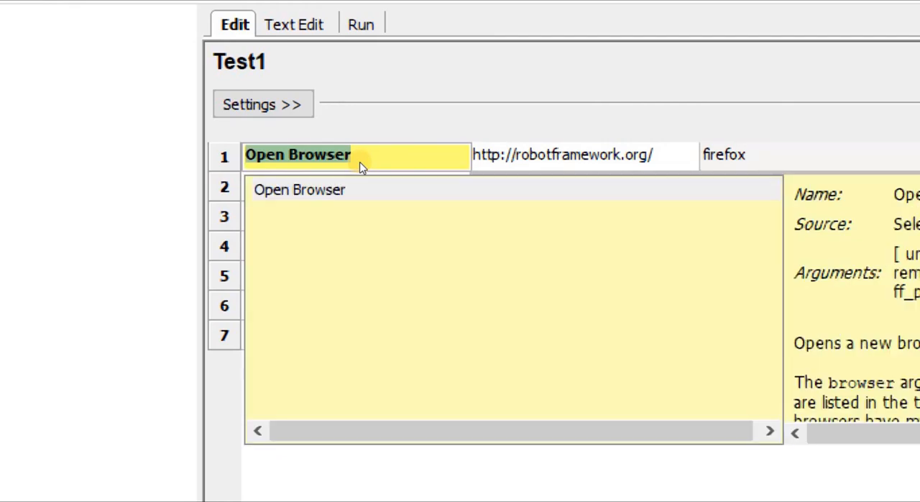
key(ctrl+space)
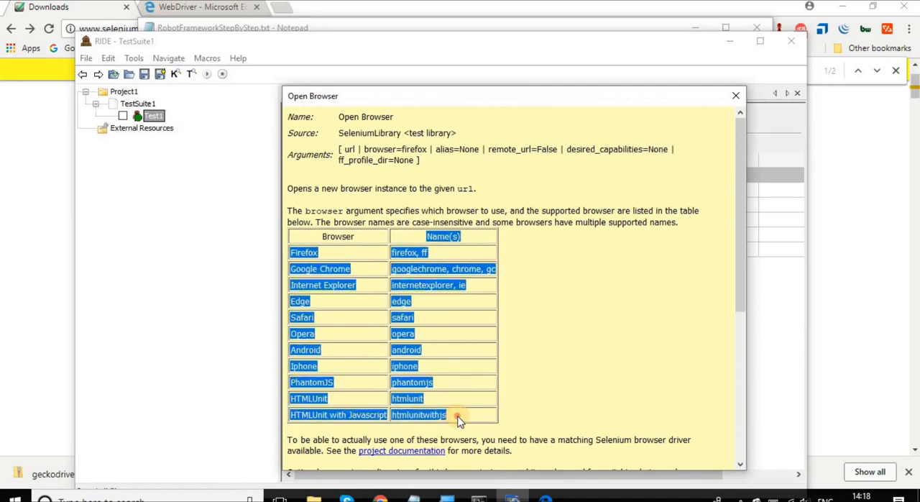
mouse_move(429, 285)
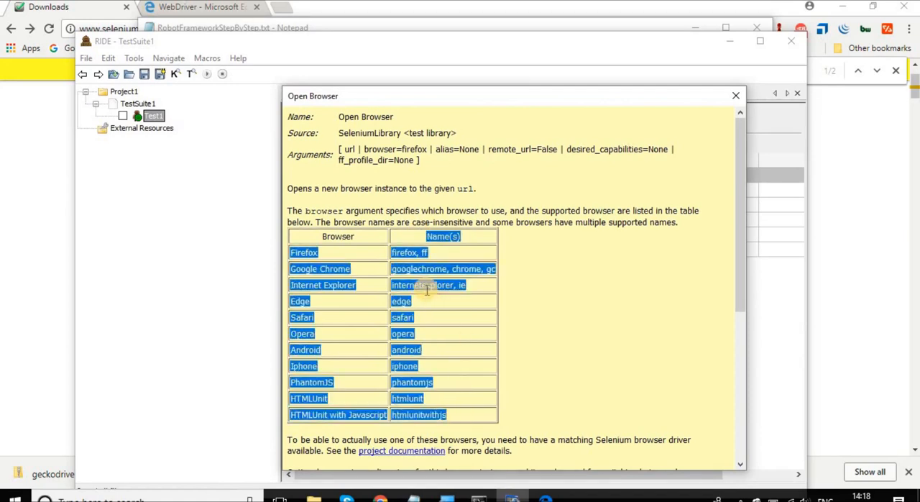
scroll(down, 3)
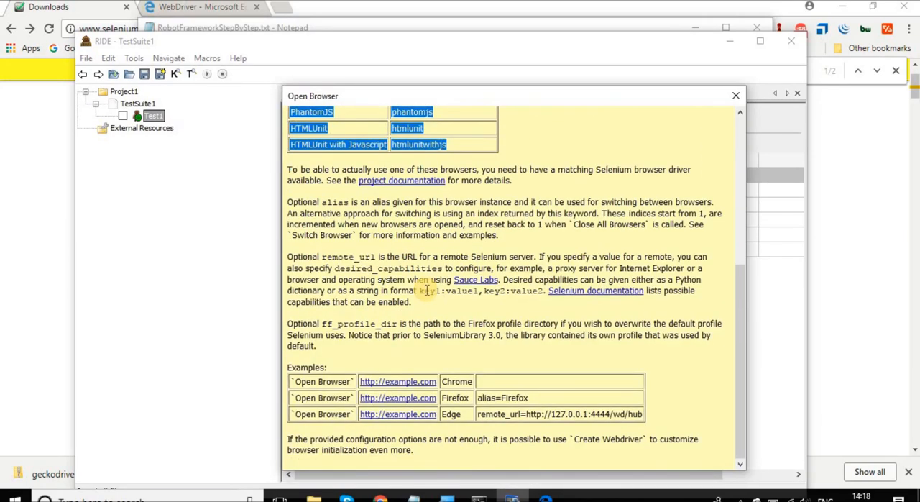
scroll(up, 3)
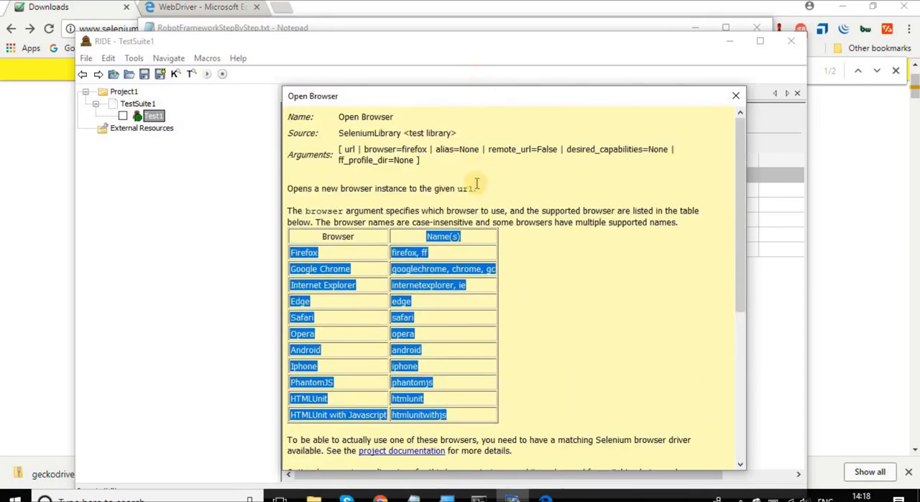
mouse_move(496, 261)
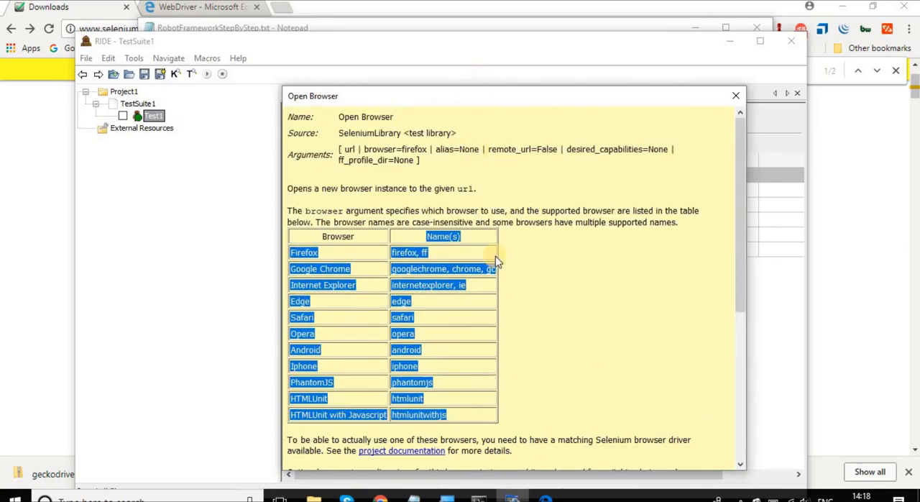
drag(512, 95, 583, 86)
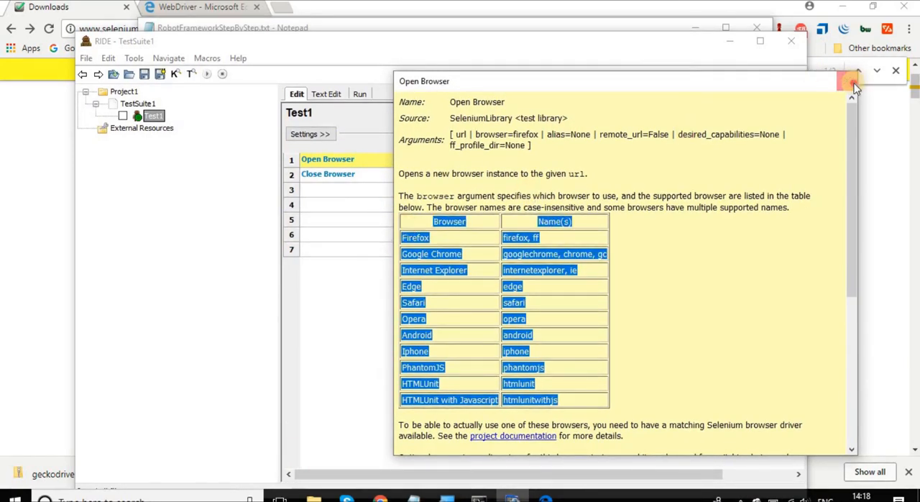
- Add a Log To Console step with argument 'Completed Successfully' as Test1's third row
click(894, 71)
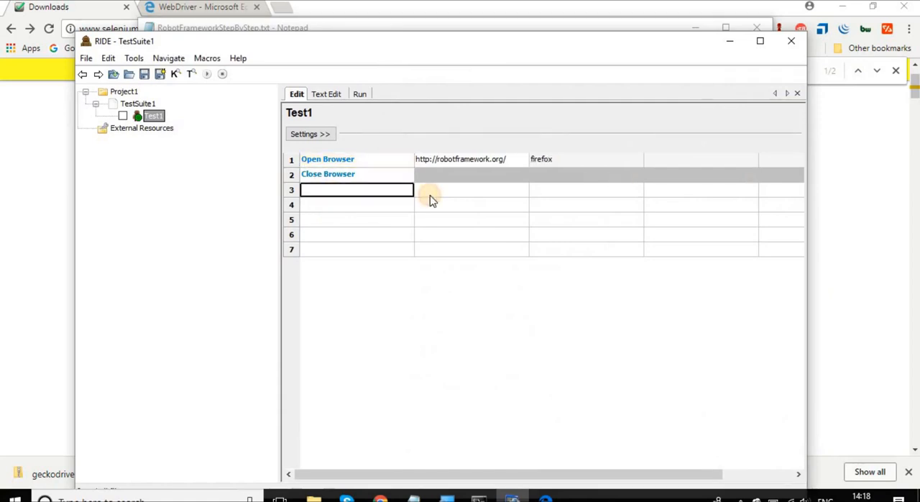
text(Log)
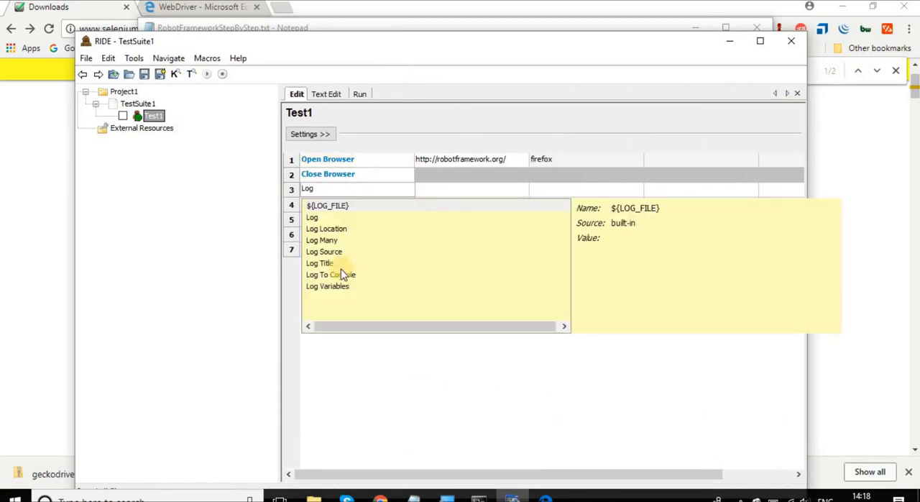
click(331, 275)
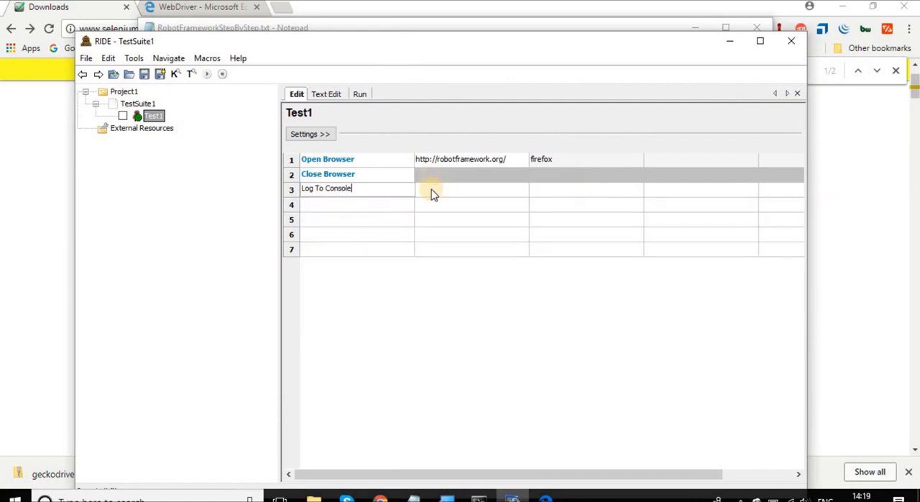
click(472, 189)
text(Completed)
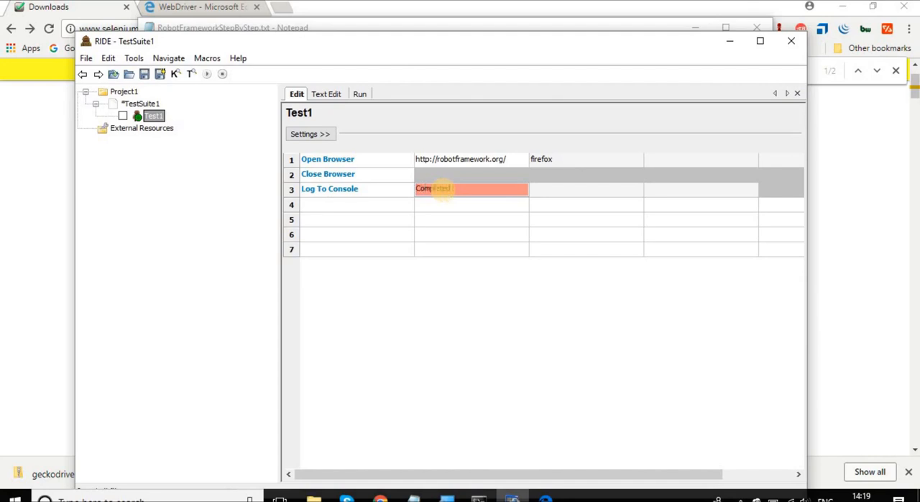
text(Successfully)
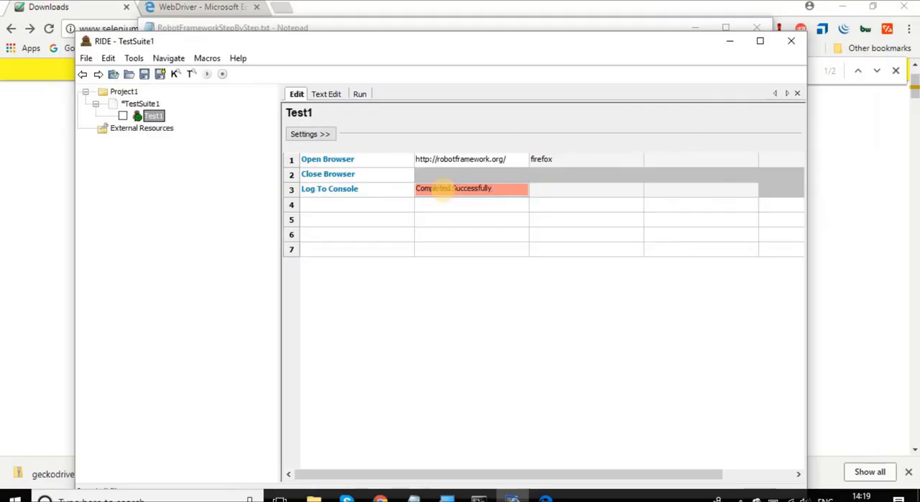
click(359, 93)
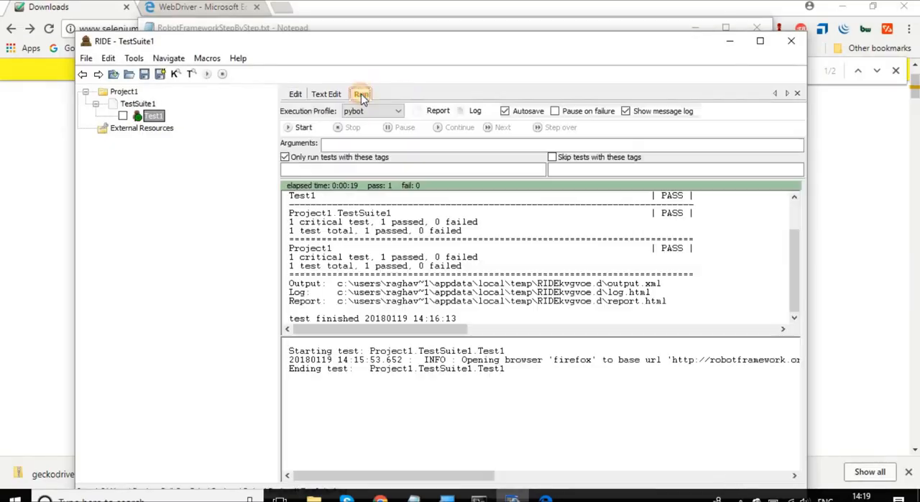
- Change the Open Browser argument to chrome and run Test1, passing with 1 passed, 0 failed
click(295, 93)
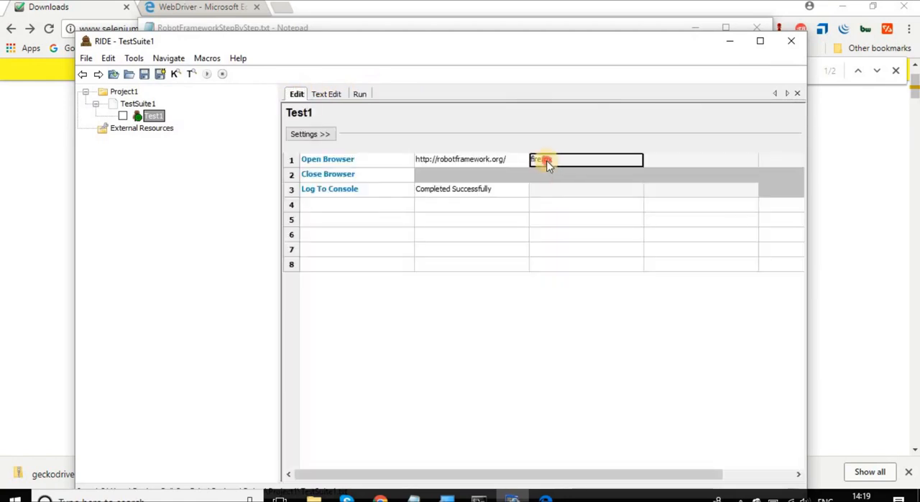
text(firefox)
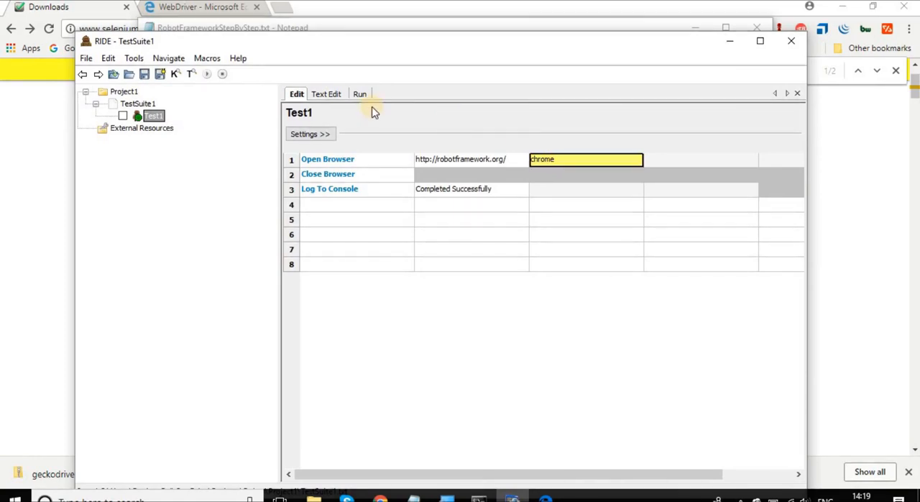
click(360, 93)
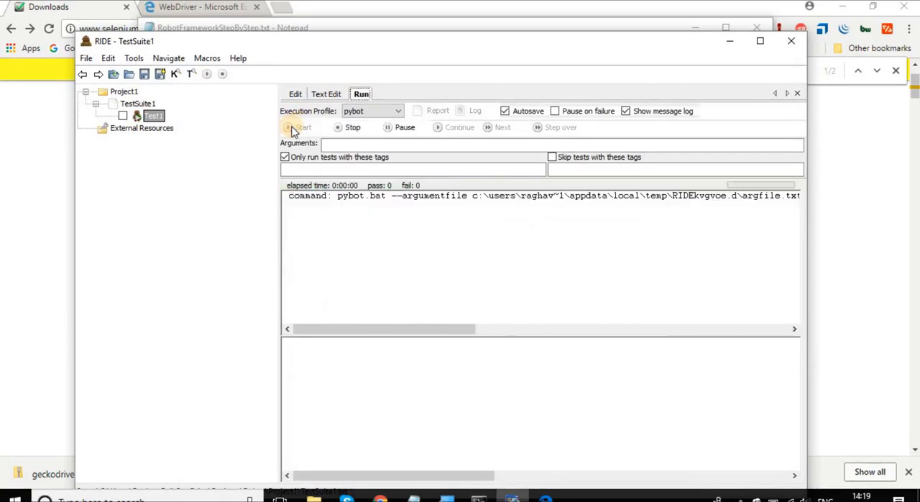
click(296, 126)
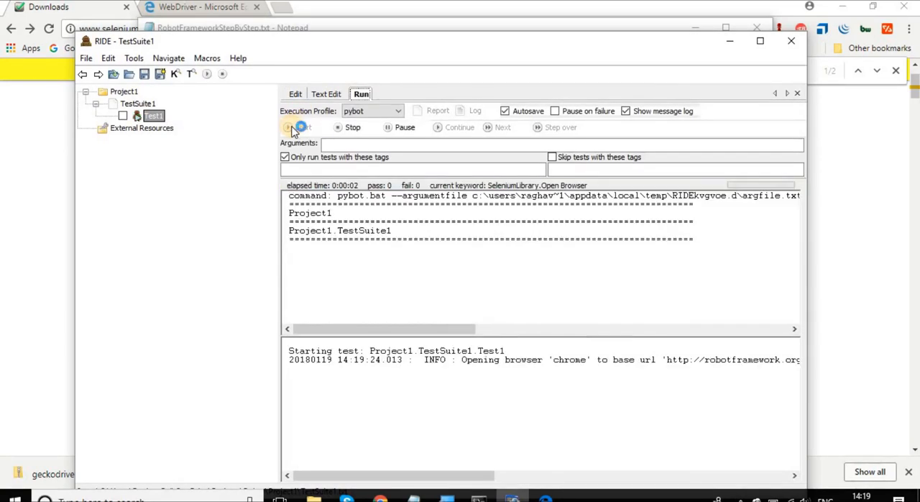
click(294, 127)
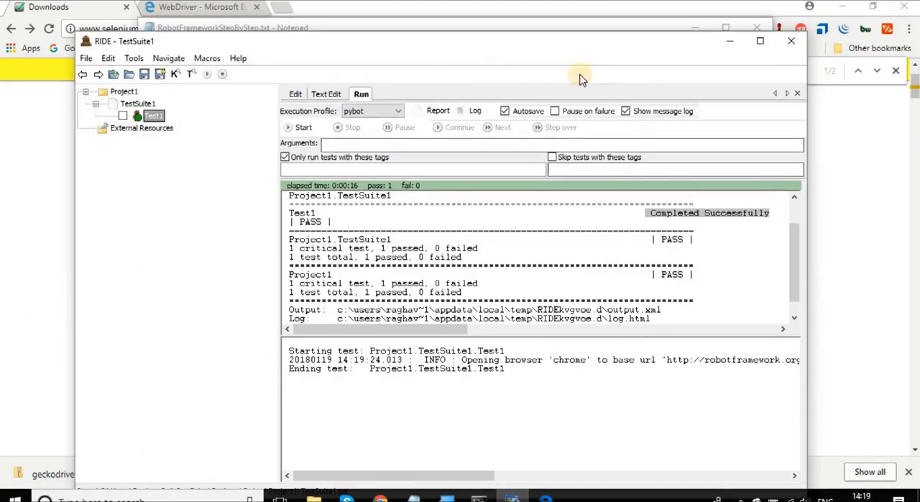
mouse_move(403, 74)
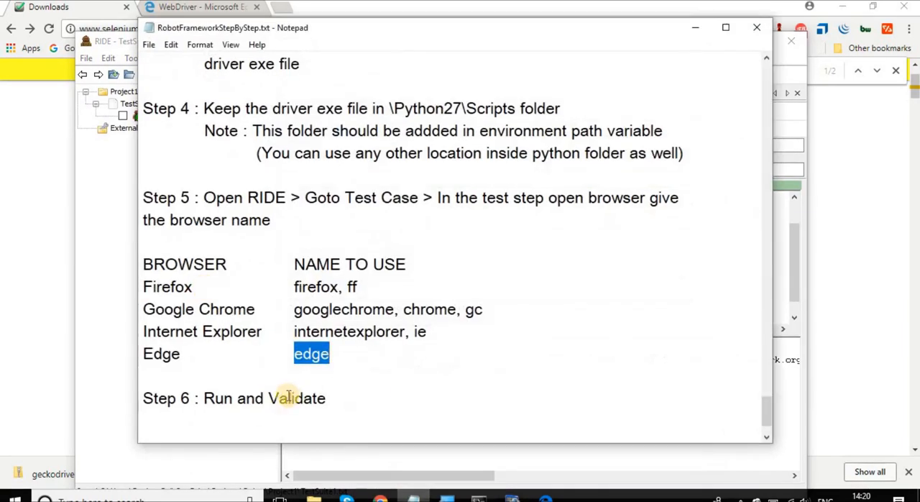
- Scroll the Notepad notes back to the tutorial title and learning goals at the top
scroll(up, 3)
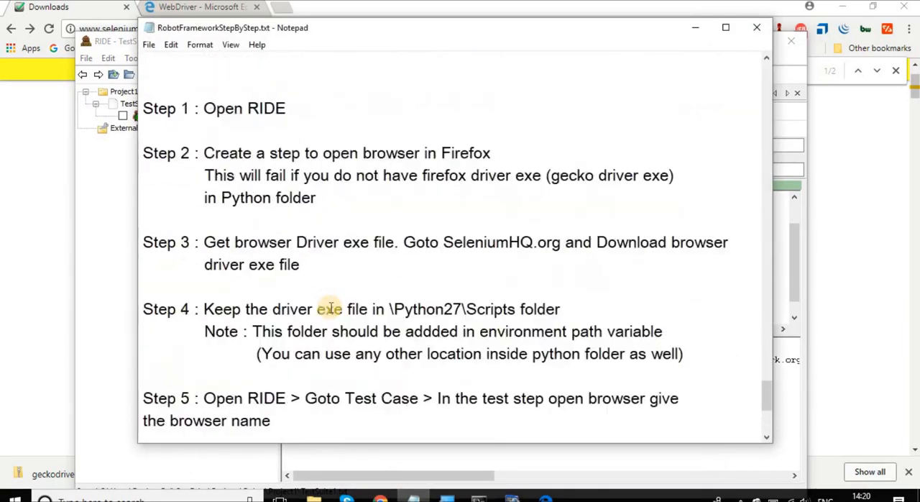
scroll(up, 3)
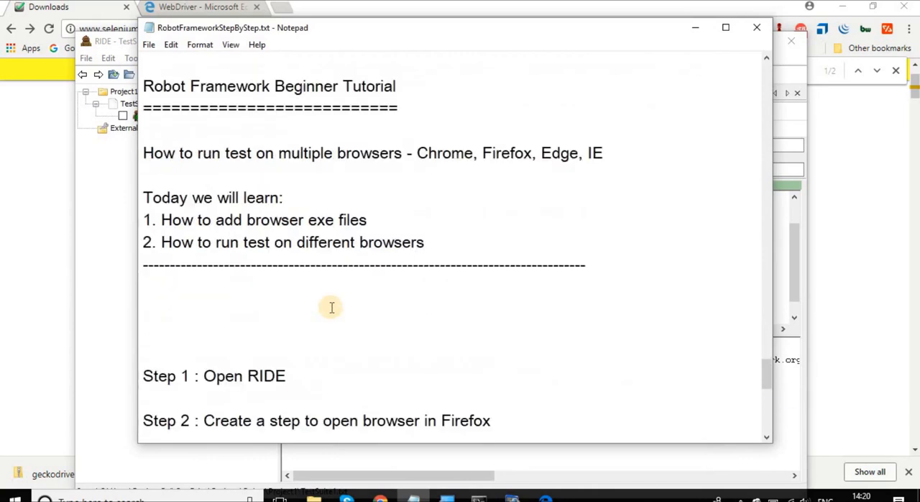